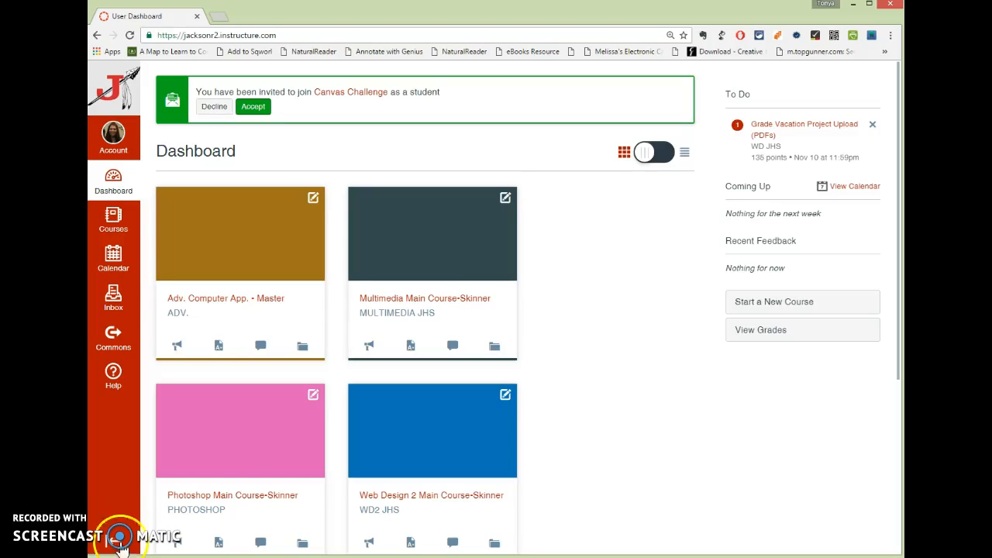
# Open the WD JHS Web Design course and browse its Assignments list.
pyautogui.scroll(-3)
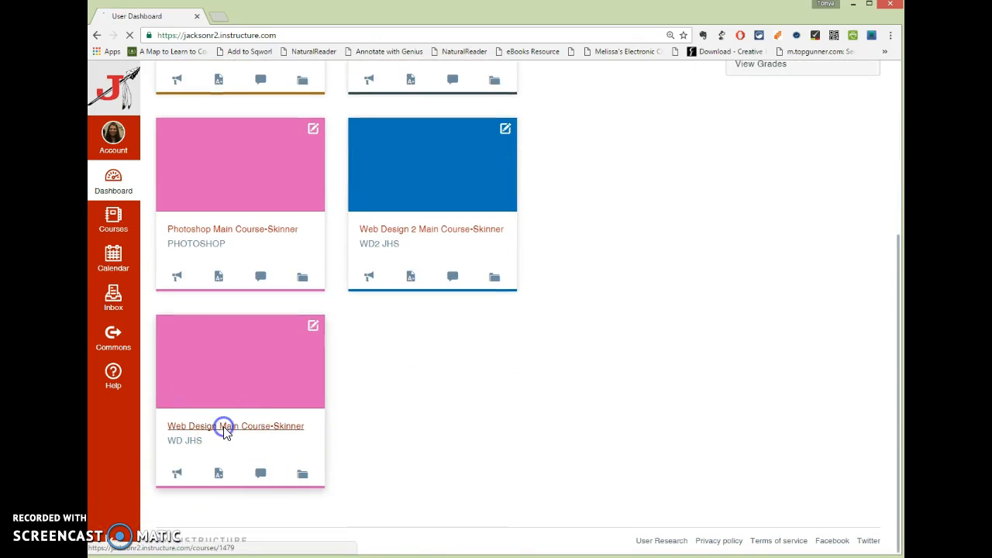
pyautogui.click(235, 425)
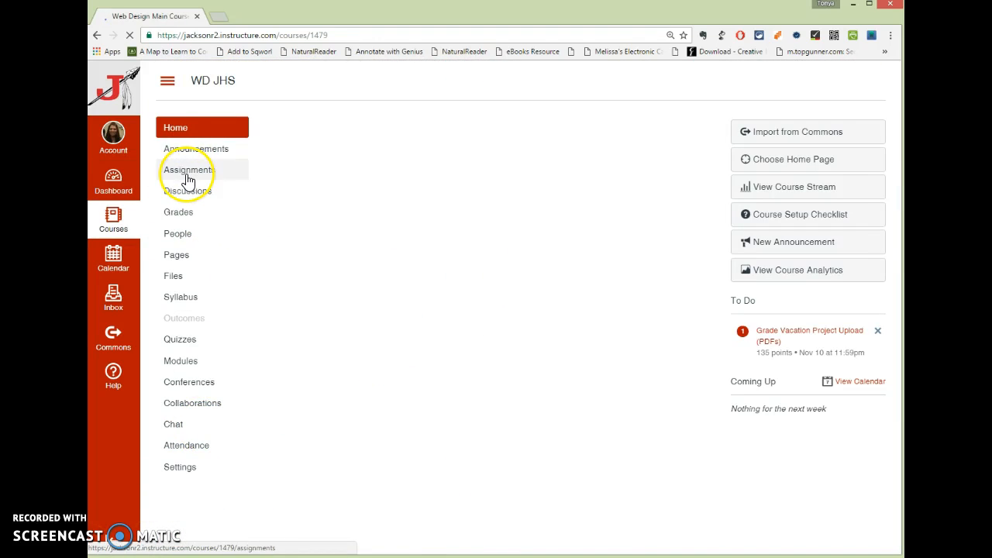
pyautogui.click(189, 170)
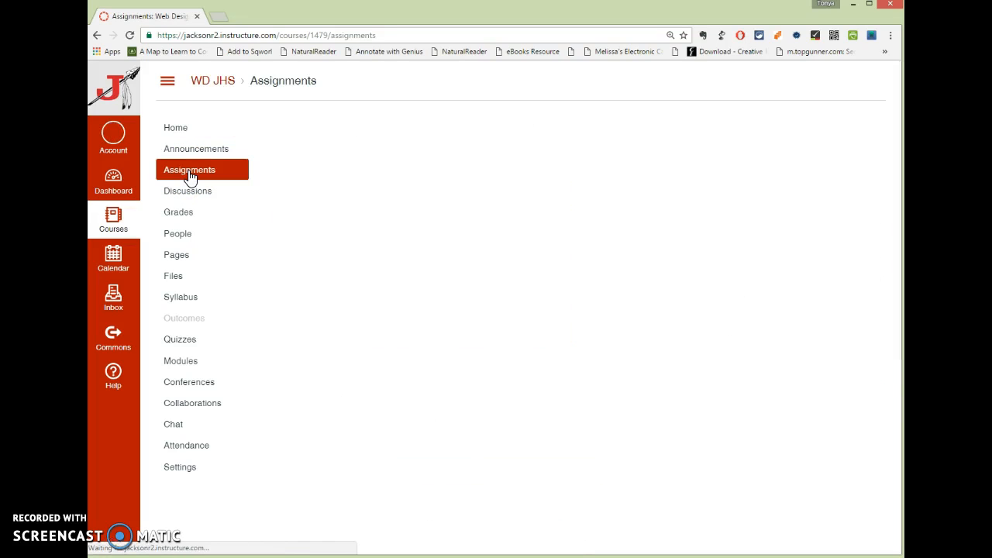
pyautogui.click(189, 169)
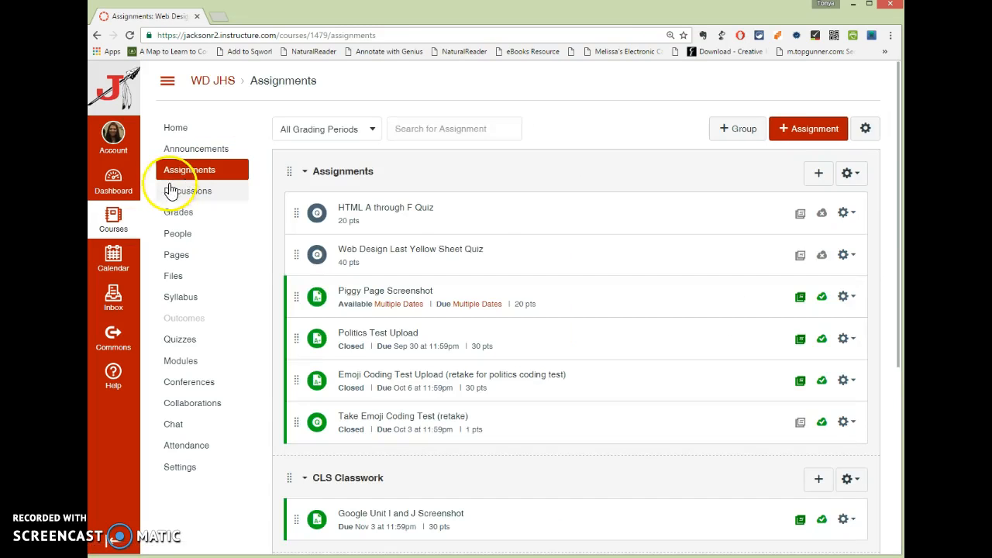
pyautogui.scroll(-3)
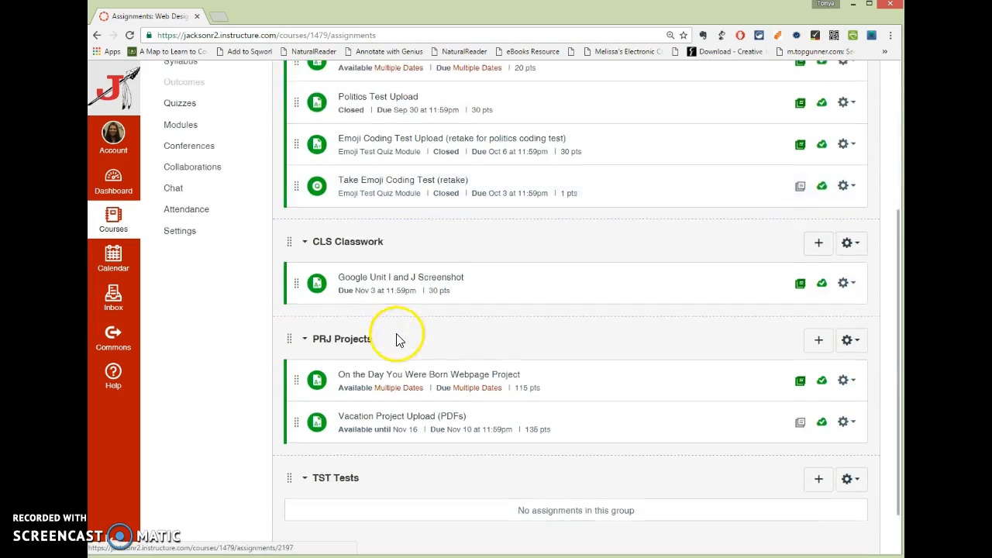
pyautogui.scroll(3)
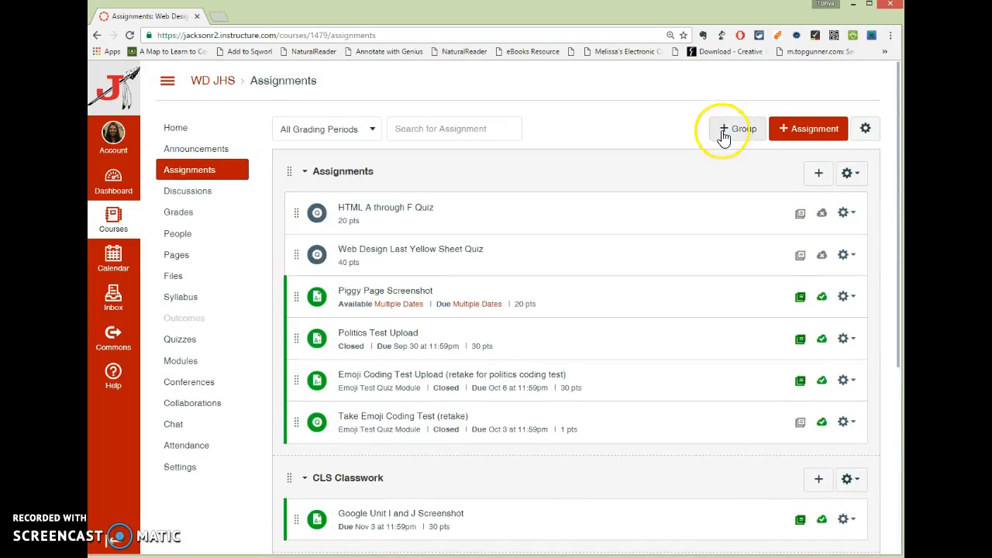
pyautogui.scroll(-3)
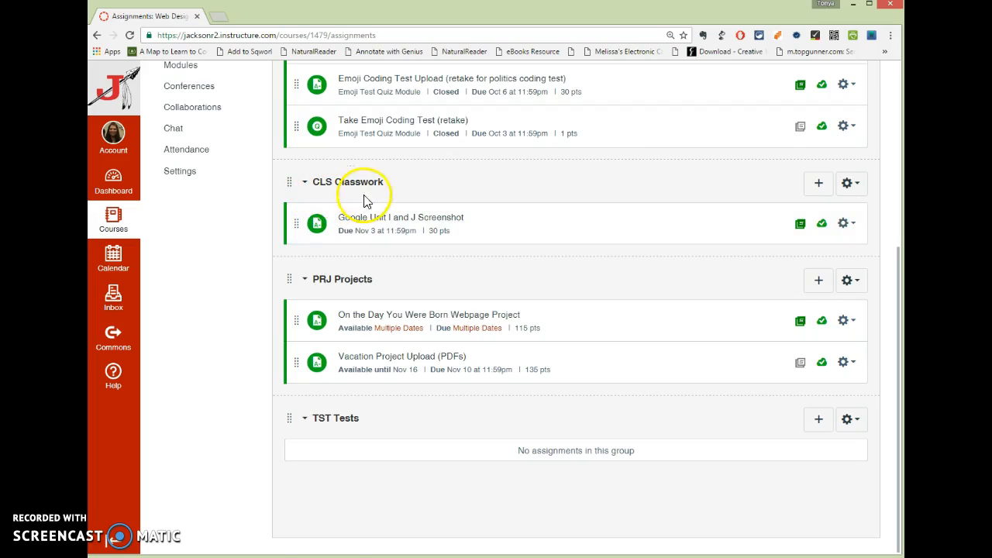
pyautogui.moveTo(325, 433)
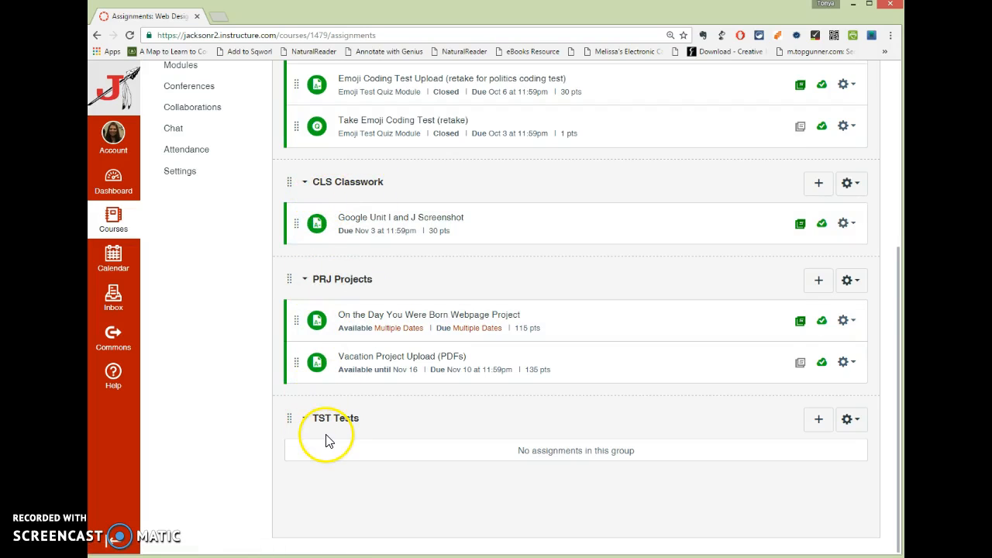
pyautogui.moveTo(370, 440)
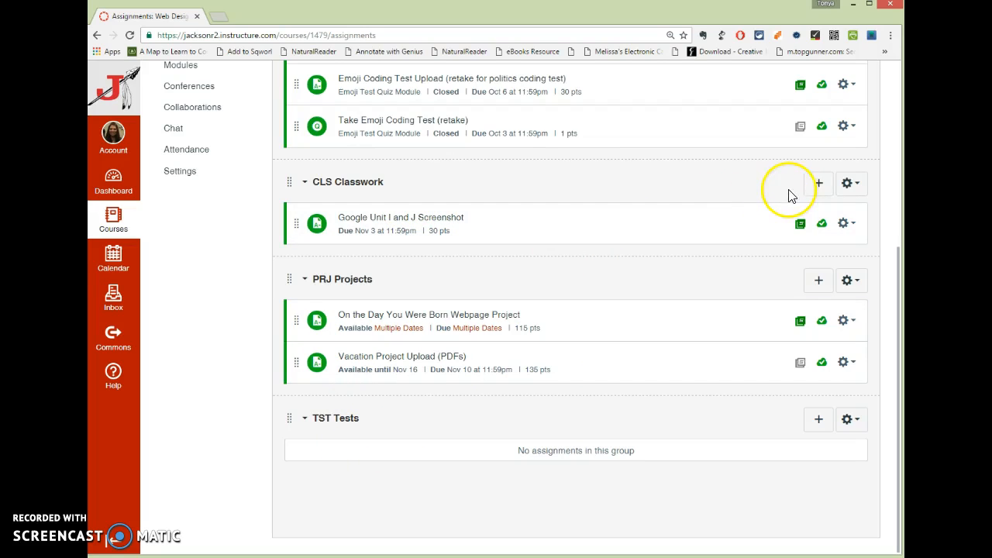
# Add a CLS Classwork assignment named 'Table 1', due Nov 12, 2016, worth 20 points.
pyautogui.click(818, 183)
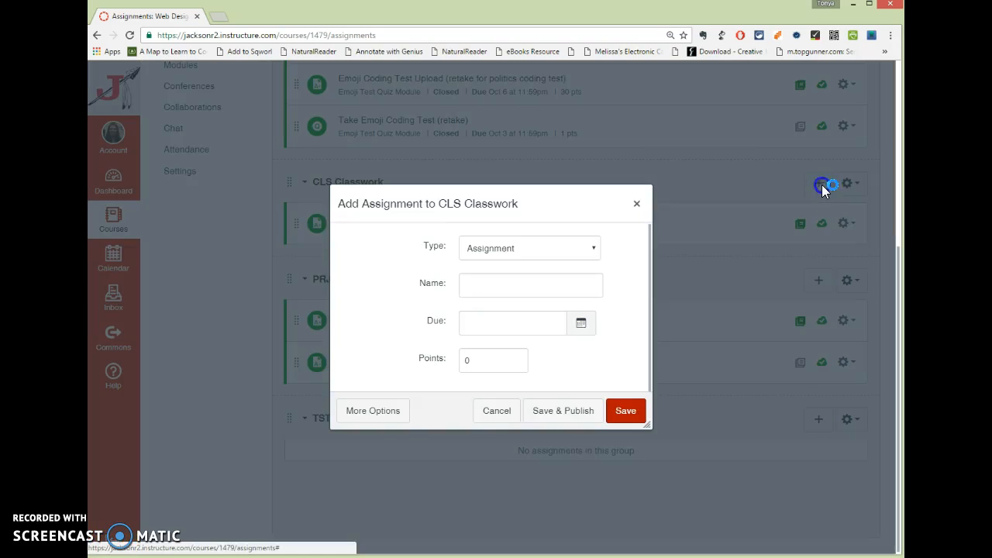
pyautogui.click(531, 285)
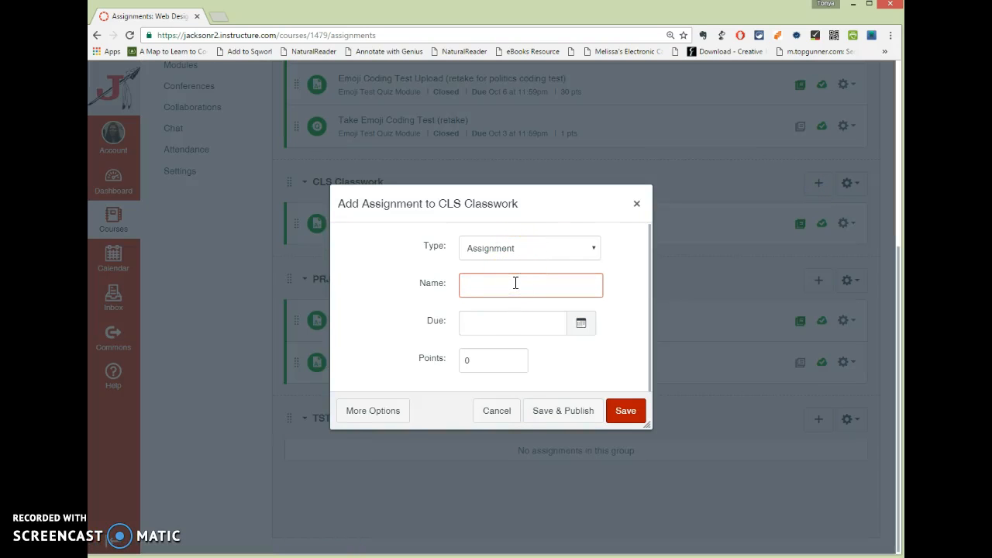
pyautogui.write('Table 1')
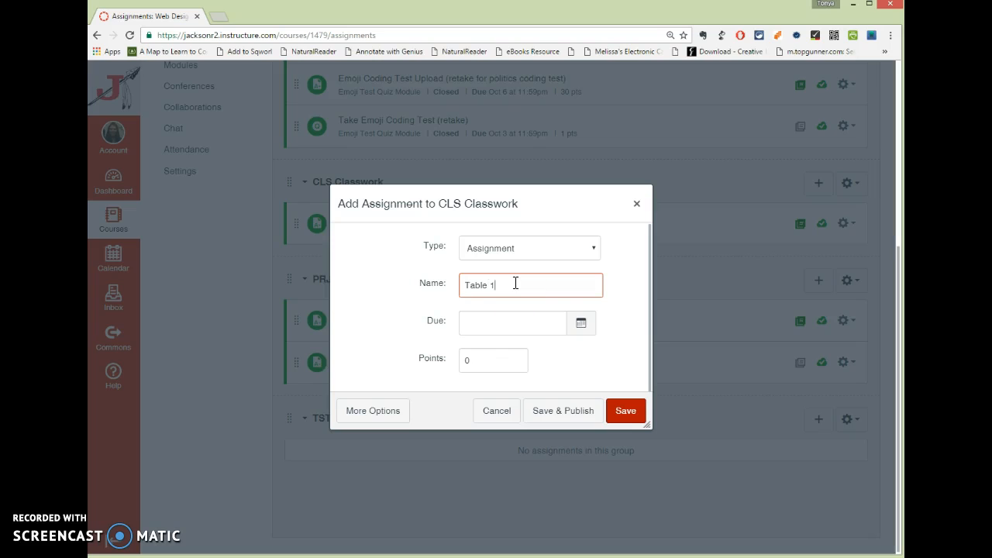
pyautogui.click(512, 322)
pyautogui.write('20')
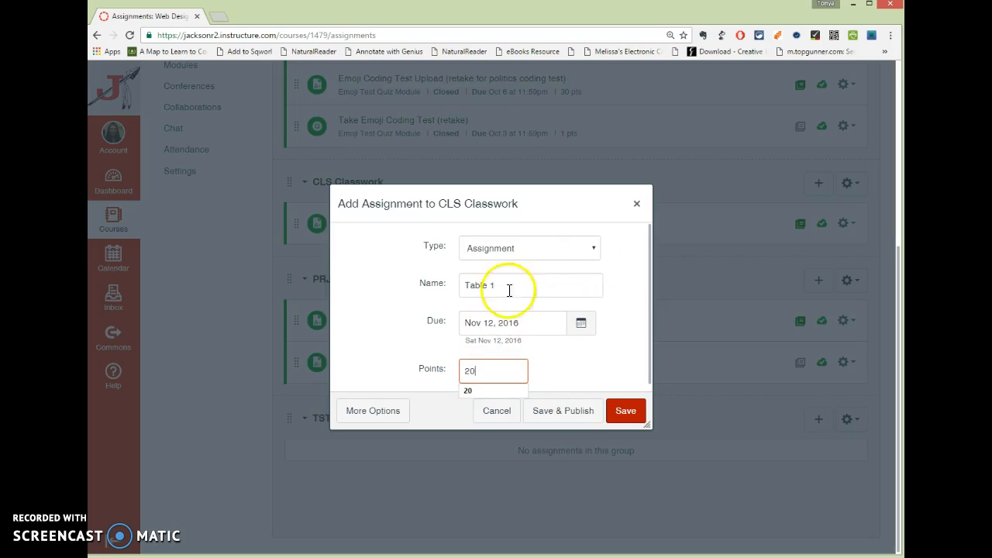
pyautogui.moveTo(373, 410)
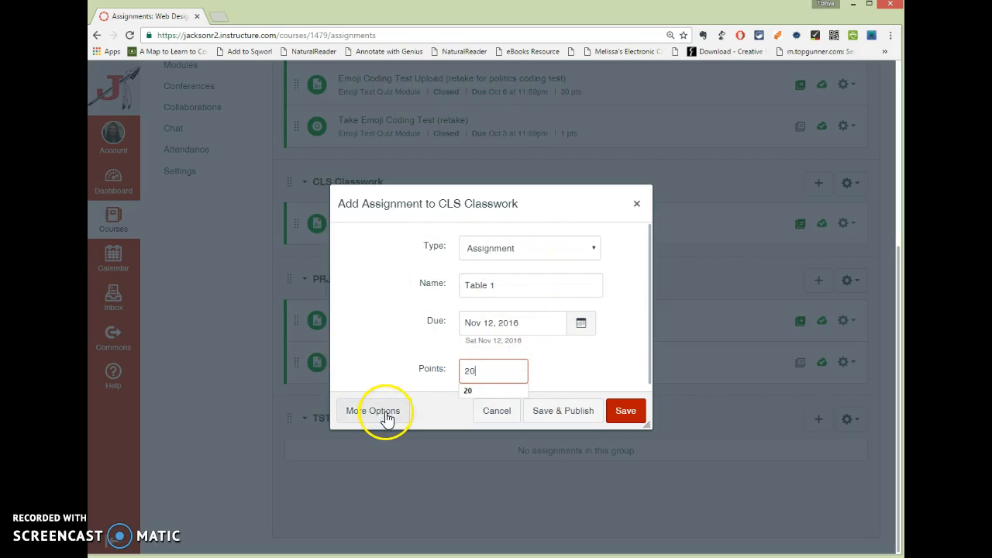
# In the full editor, add placeholder instructions and an '<image>' marker, then browse course images.
pyautogui.click(373, 410)
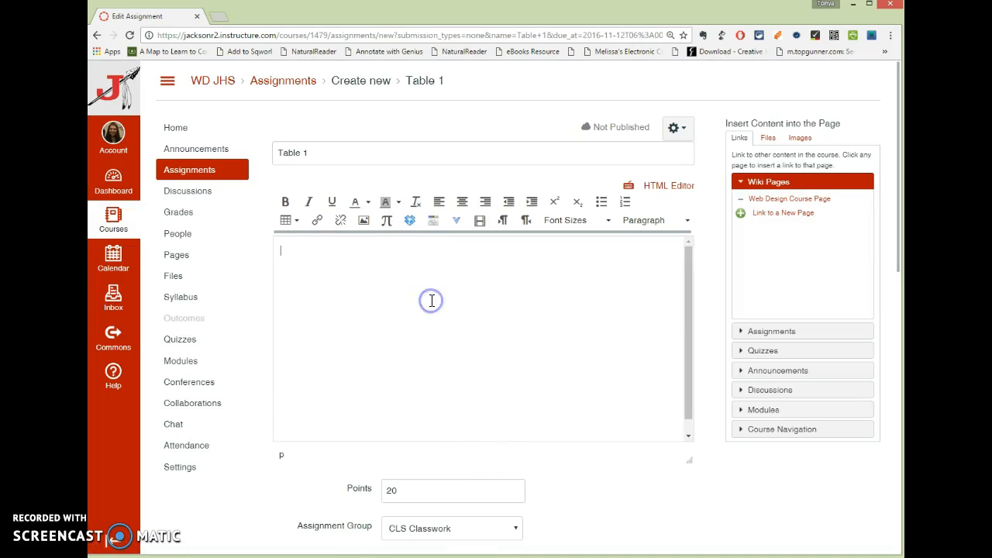
pyautogui.write('Type intst')
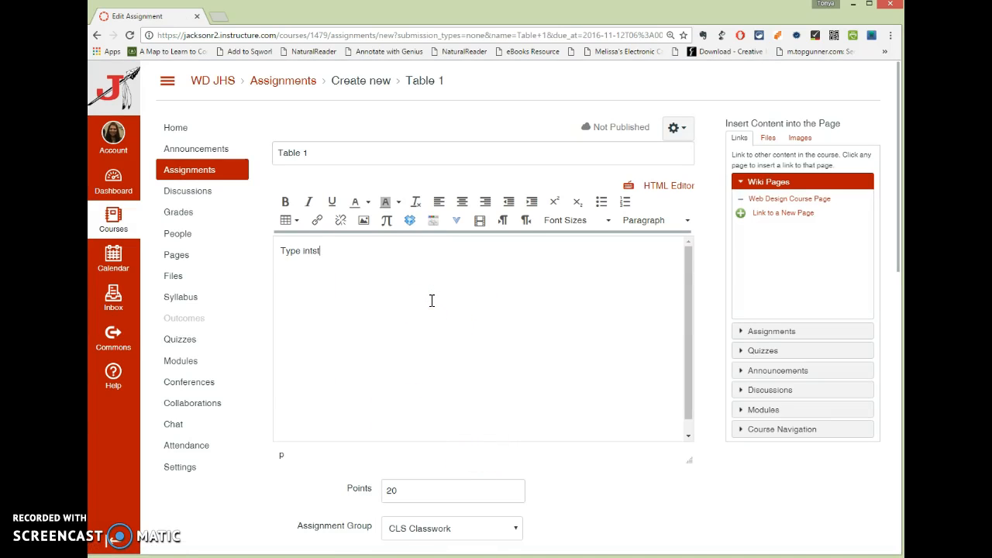
pyautogui.write('instur')
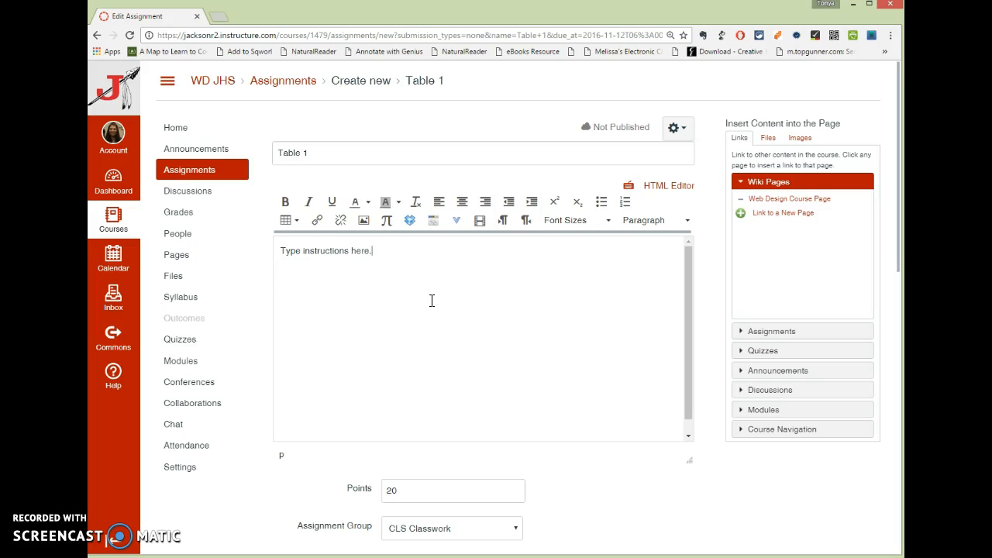
pyautogui.write('<image>')
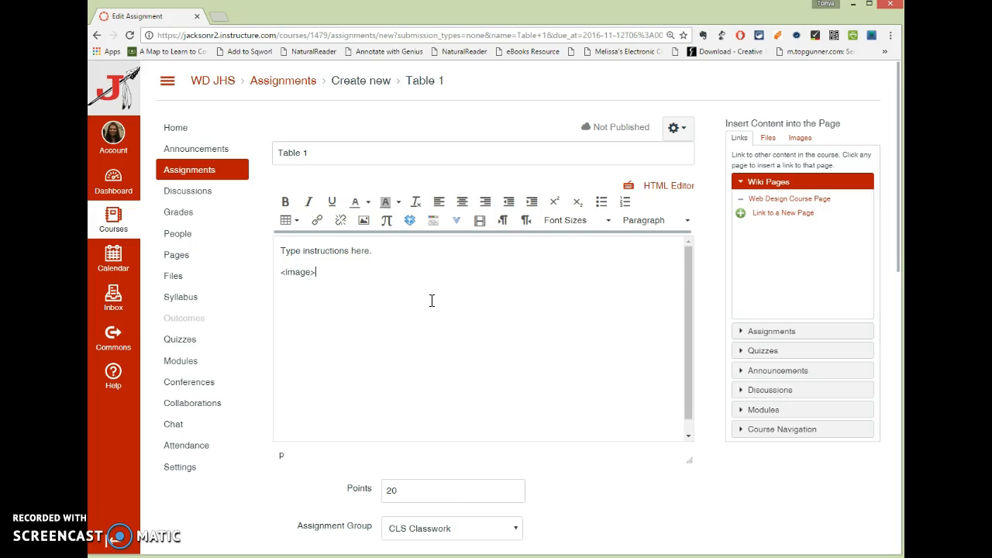
pyautogui.click(799, 137)
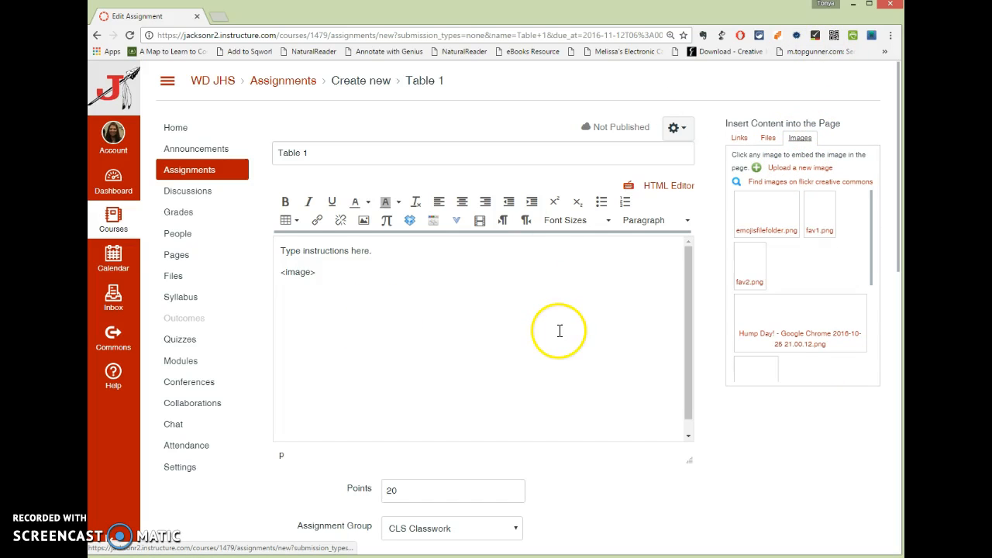
pyautogui.moveTo(423, 293)
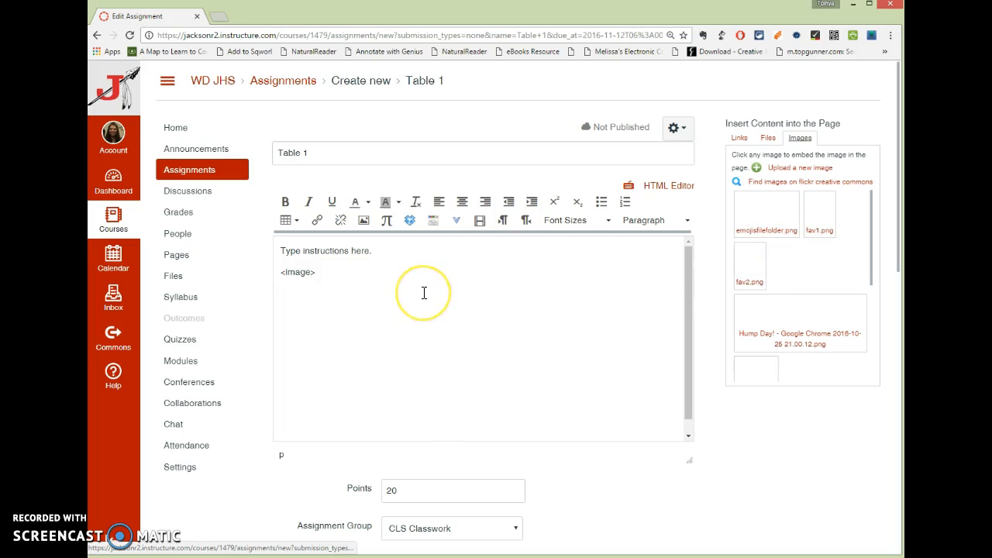
pyautogui.moveTo(702, 277)
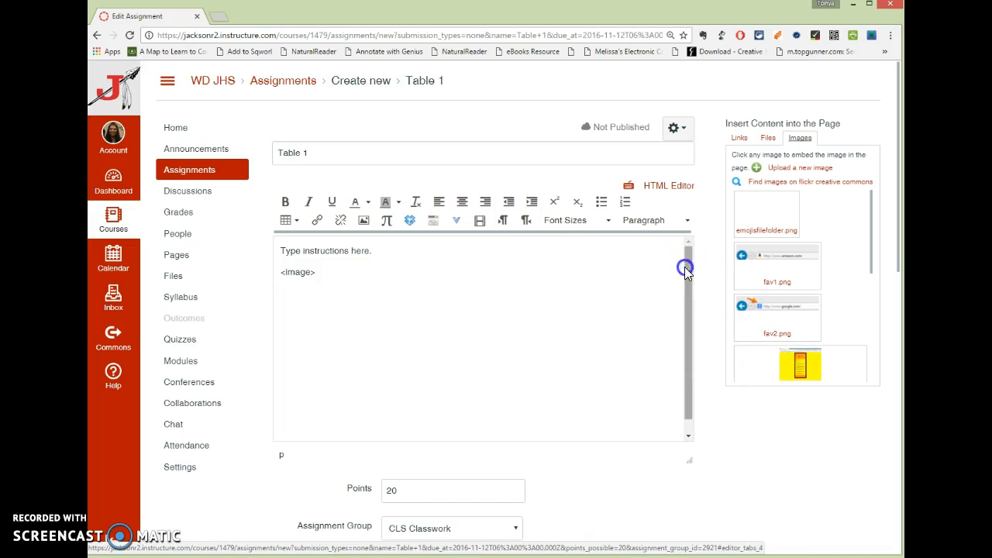
# Set Table 1's submission type to Online, accepting file uploads restricted to pdf.
pyautogui.scroll(-3)
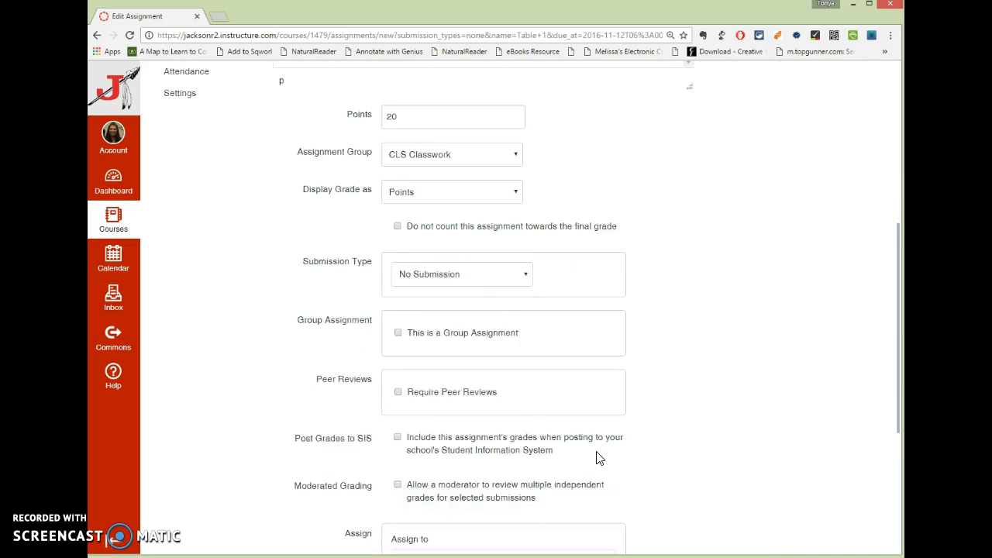
pyautogui.scroll(-3)
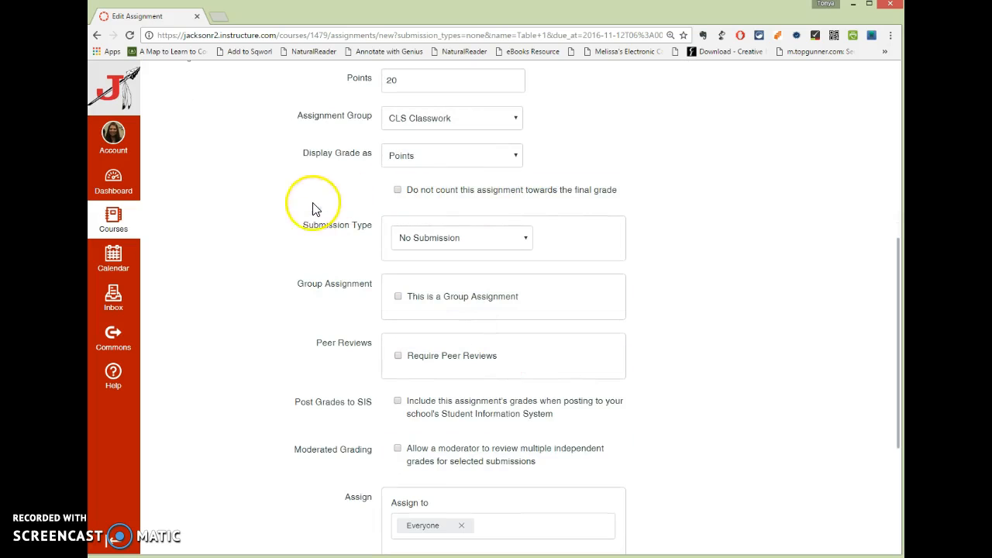
pyautogui.moveTo(366, 241)
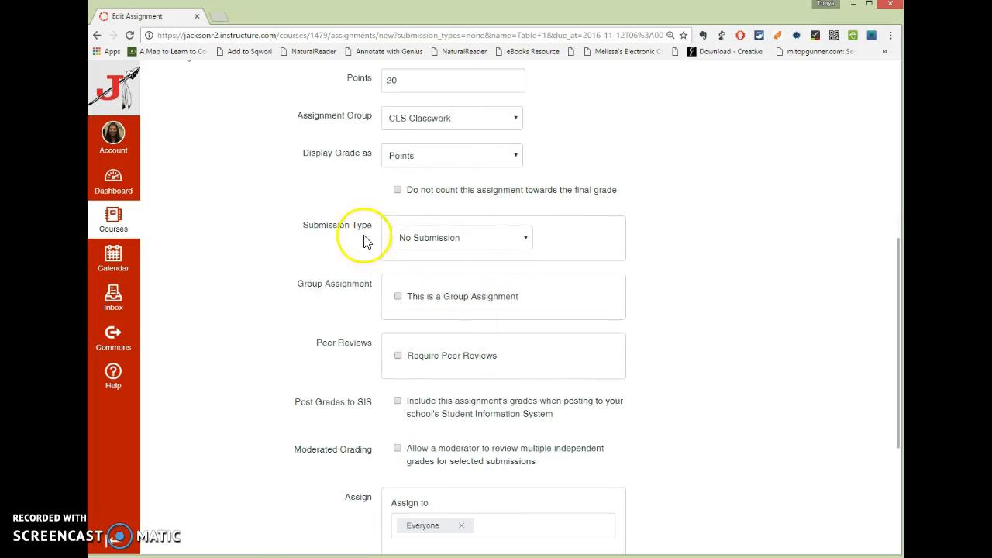
pyautogui.click(461, 238)
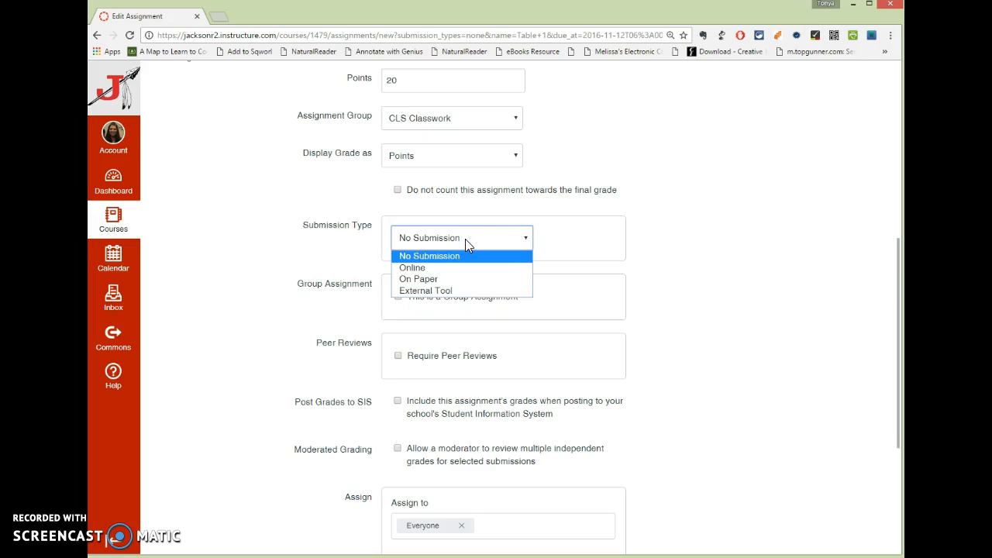
pyautogui.click(428, 256)
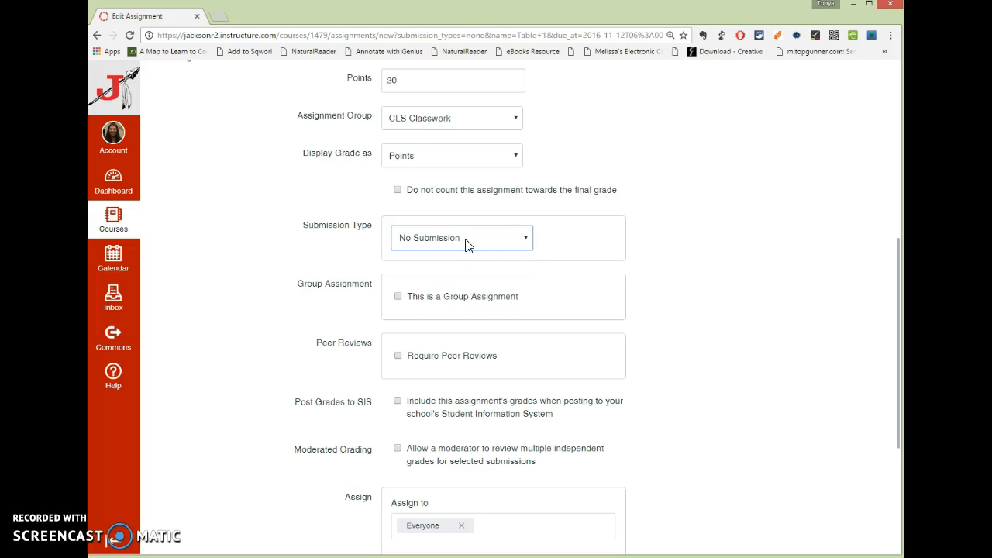
pyautogui.click(461, 238)
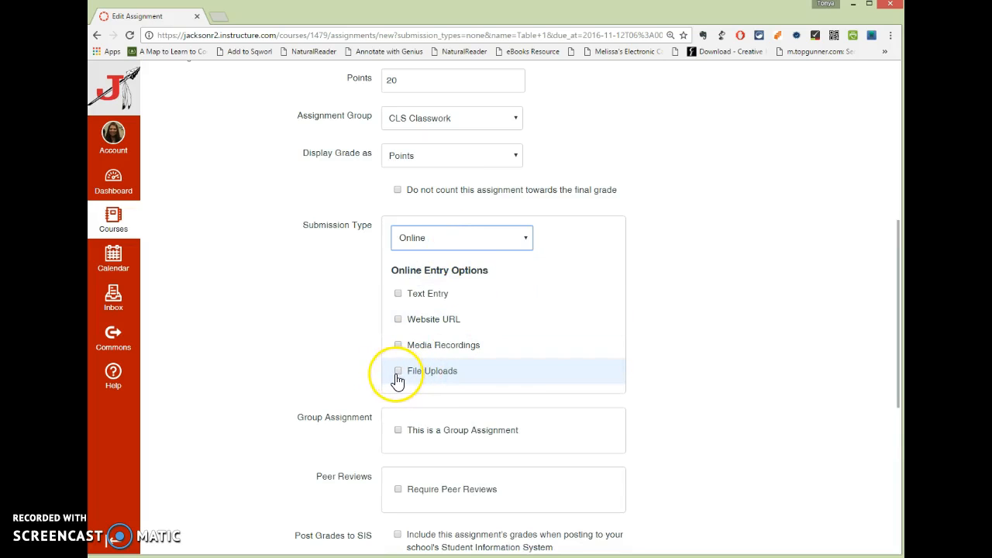
pyautogui.click(399, 370)
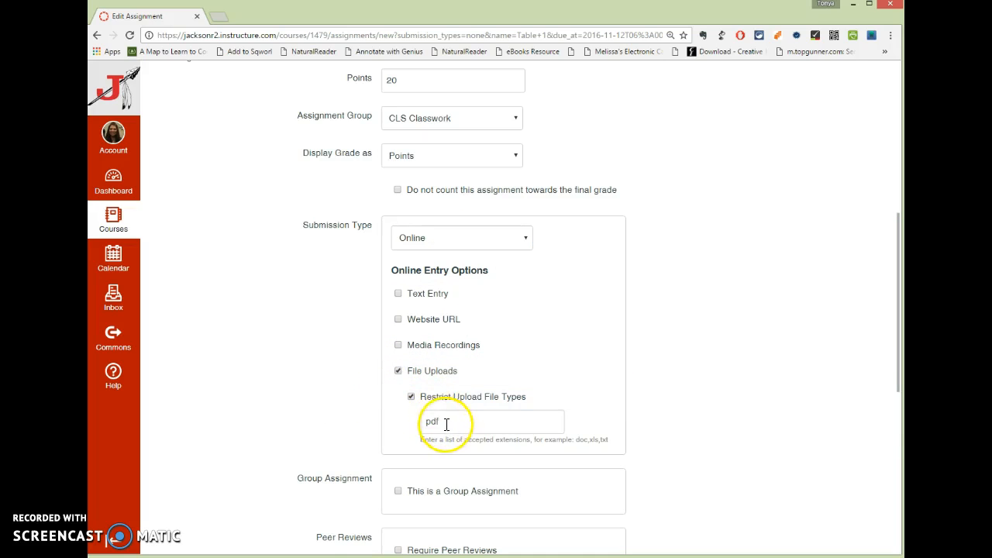
pyautogui.scroll(-3)
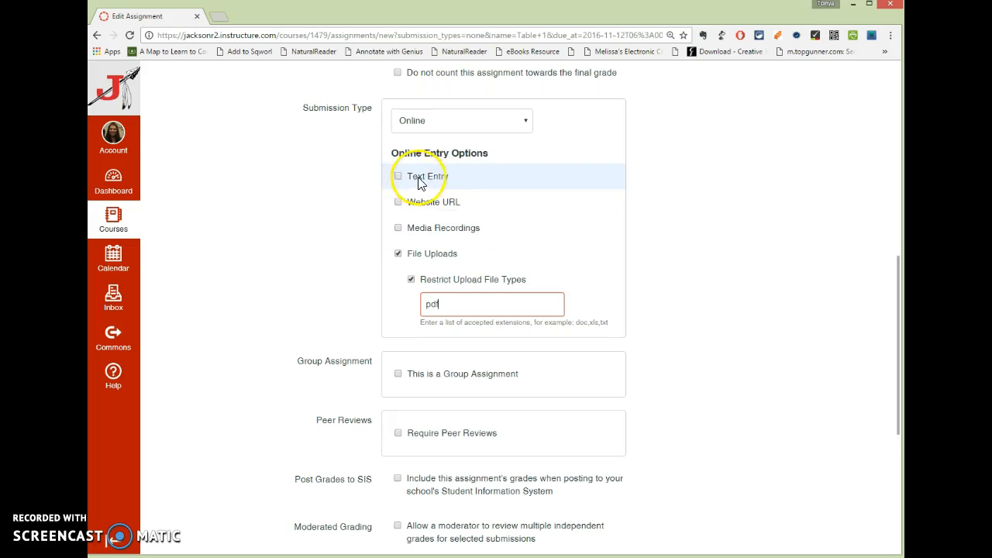
pyautogui.moveTo(438, 212)
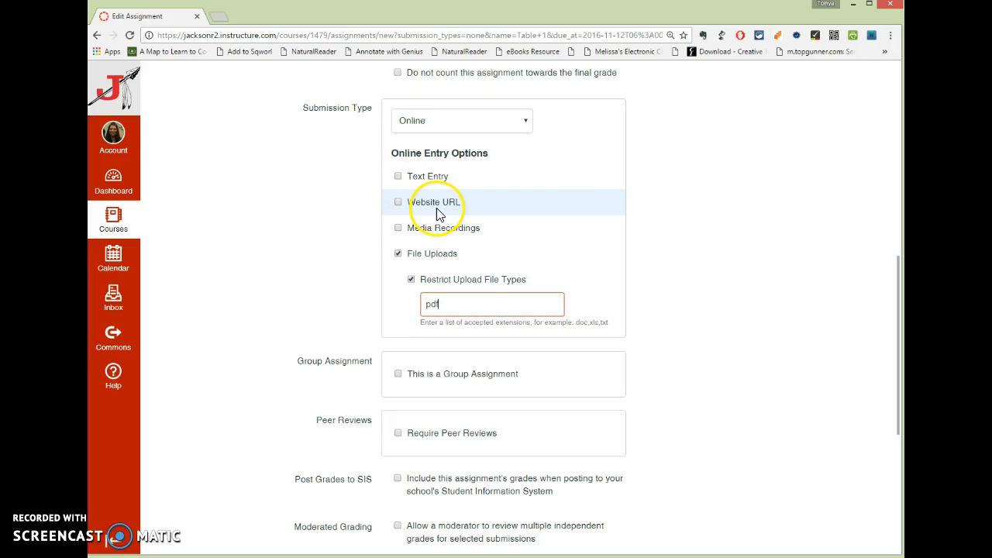
pyautogui.moveTo(446, 234)
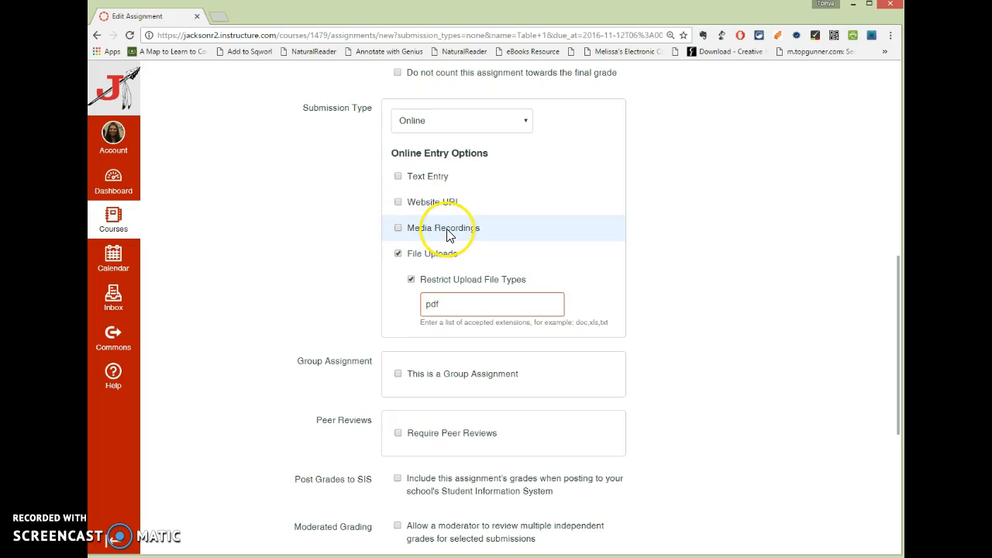
# Enable 'Post Grades to SIS' for Table 1.
pyautogui.scroll(-3)
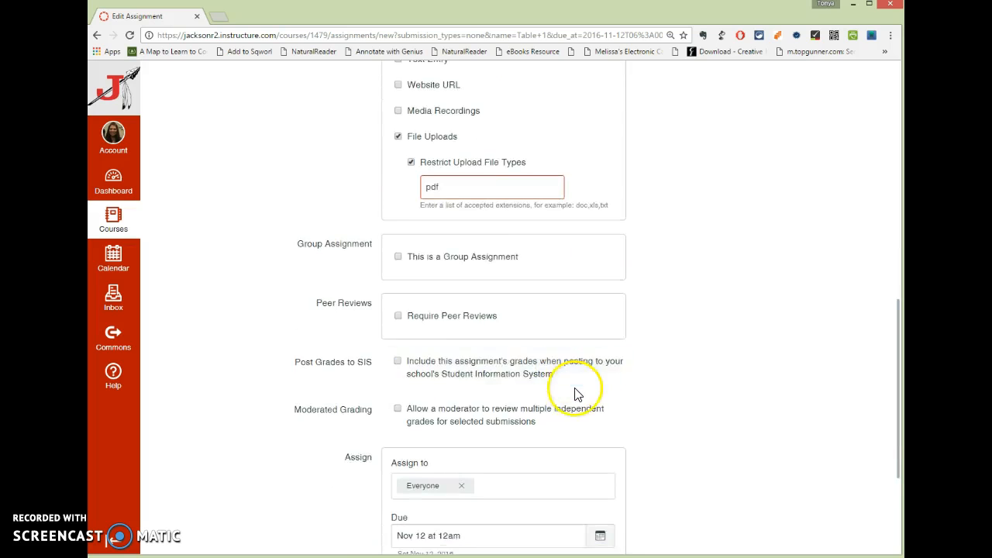
pyautogui.scroll(-3)
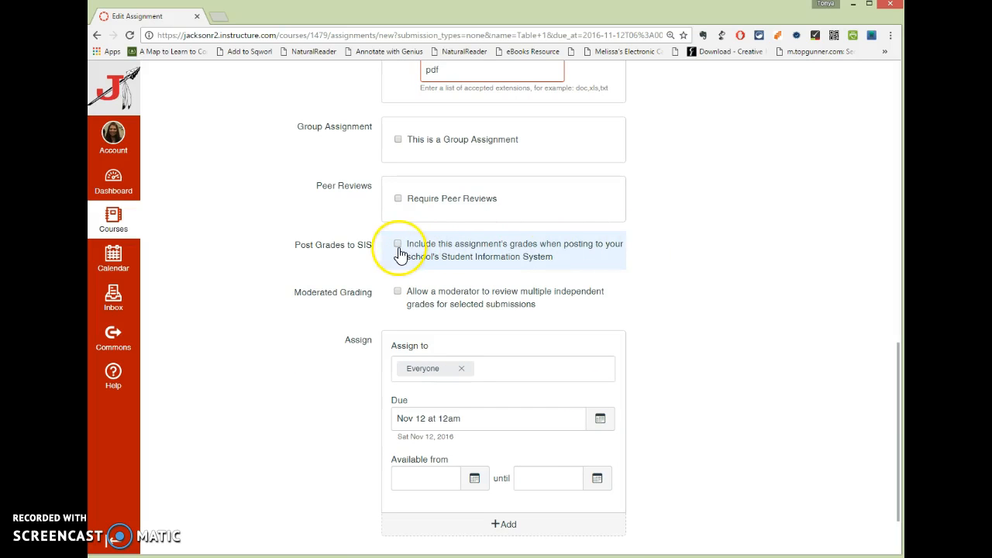
pyautogui.click(397, 243)
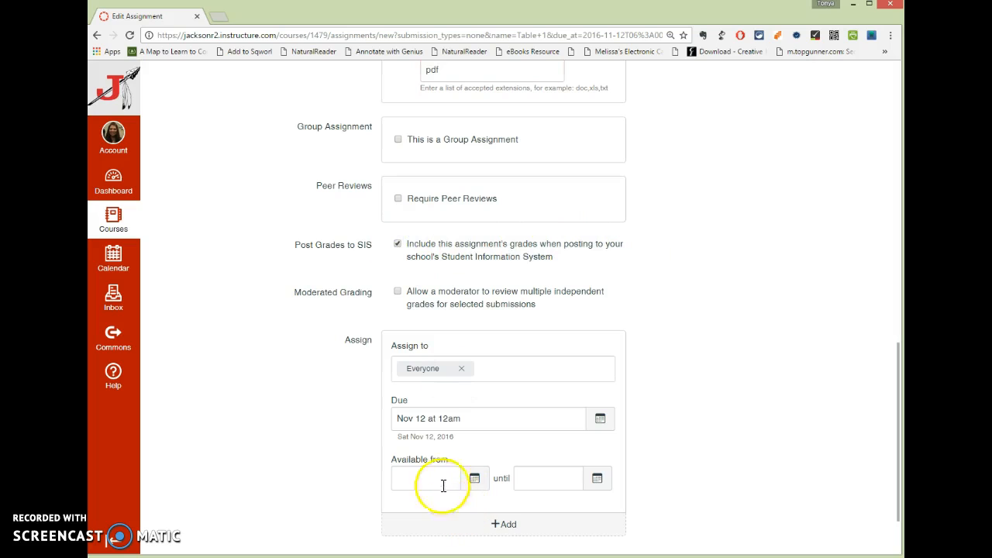
pyautogui.moveTo(589, 478)
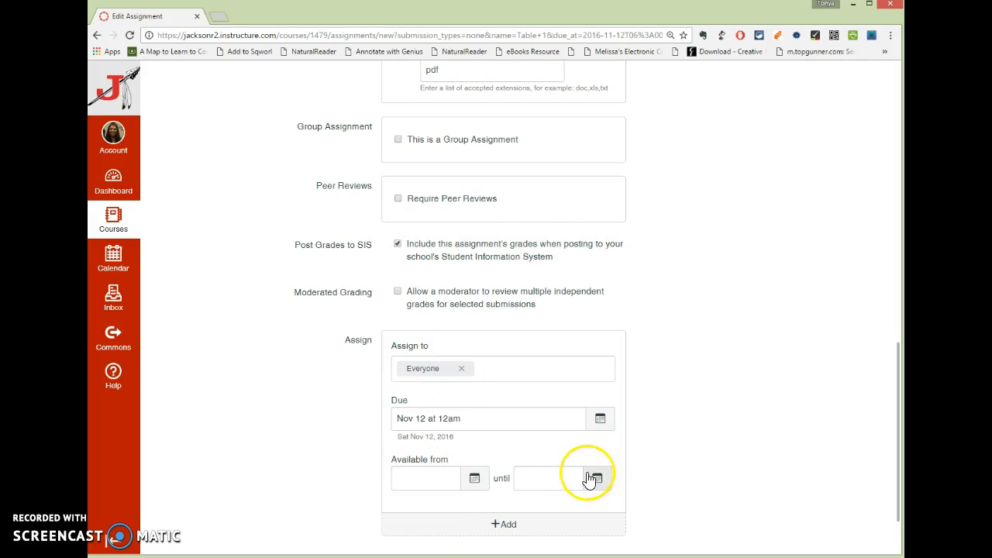
pyautogui.moveTo(595, 489)
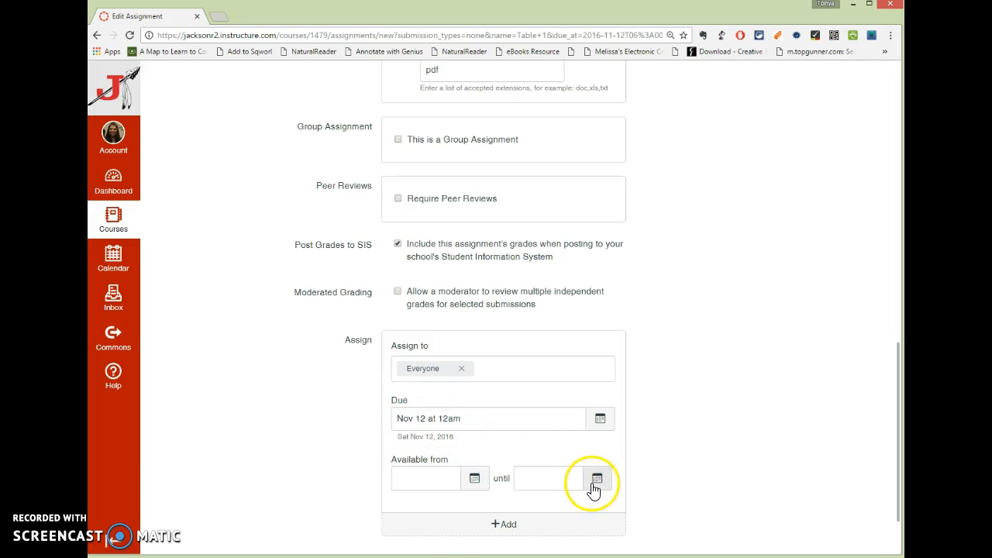
pyautogui.scroll(-3)
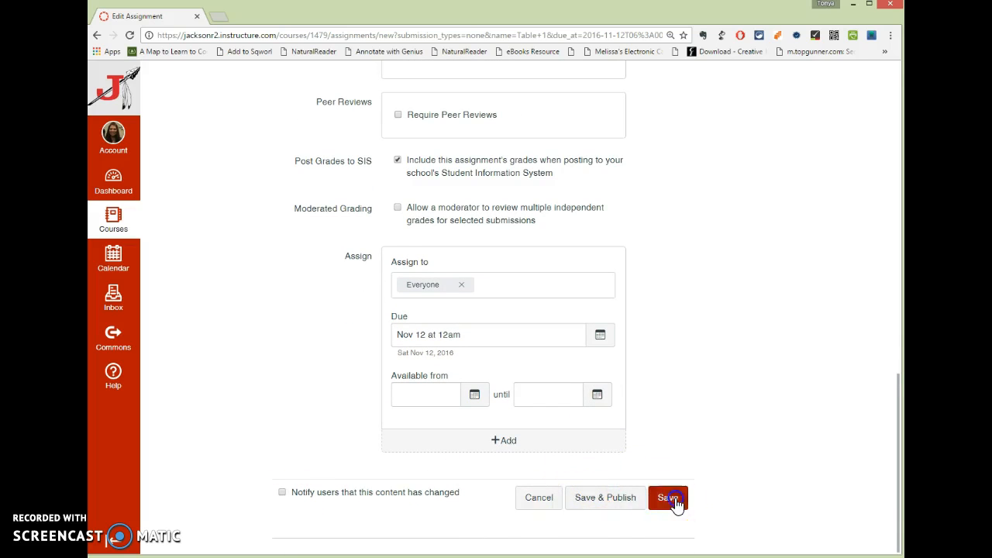
# Save Table 1, add a rubric, and bring up the Find Existing Rubric list.
pyautogui.click(667, 497)
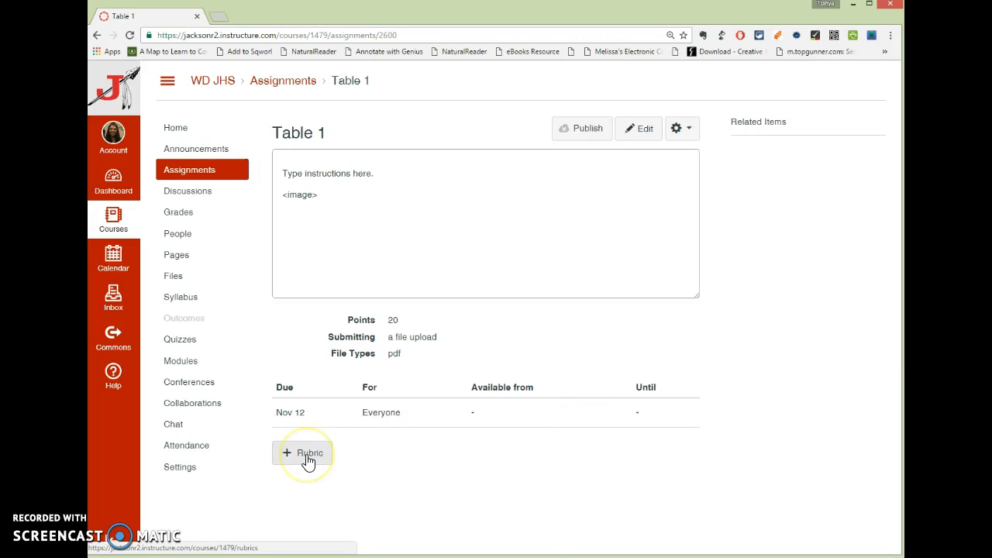
pyautogui.moveTo(301, 461)
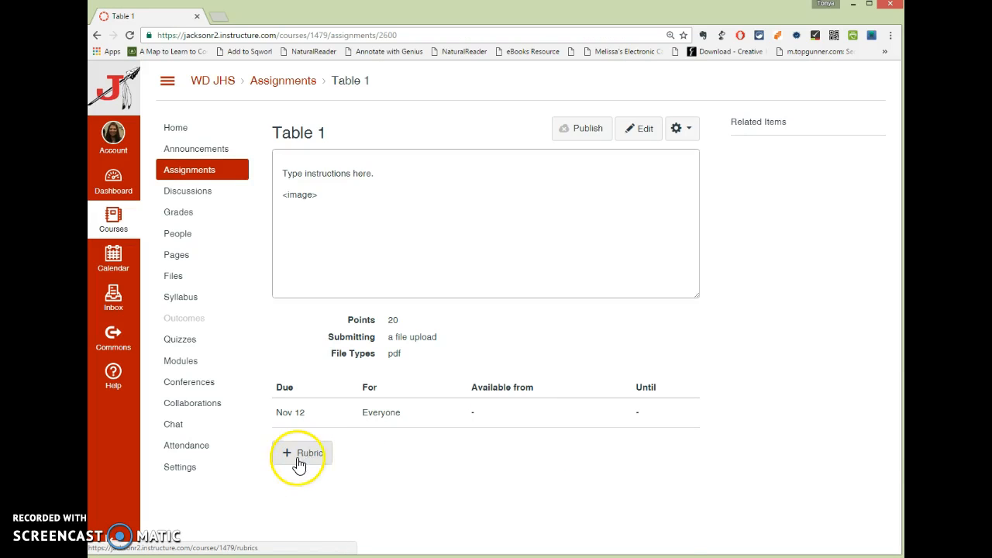
pyautogui.click(301, 453)
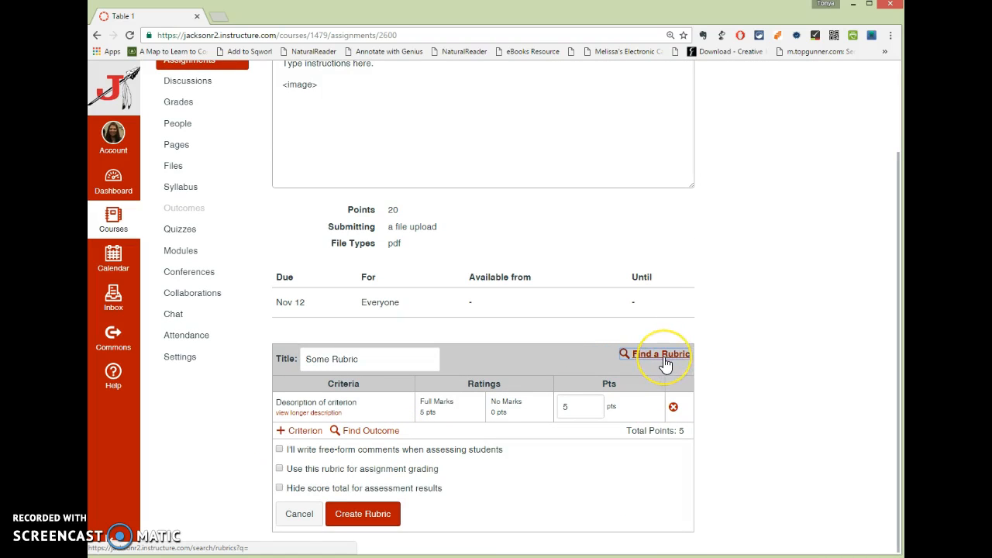
pyautogui.moveTo(660, 354)
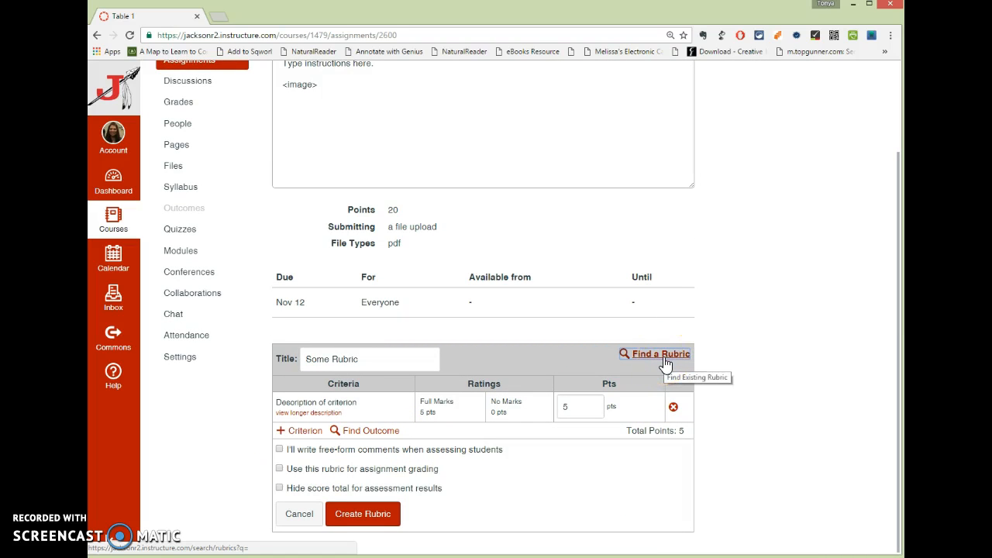
pyautogui.click(653, 354)
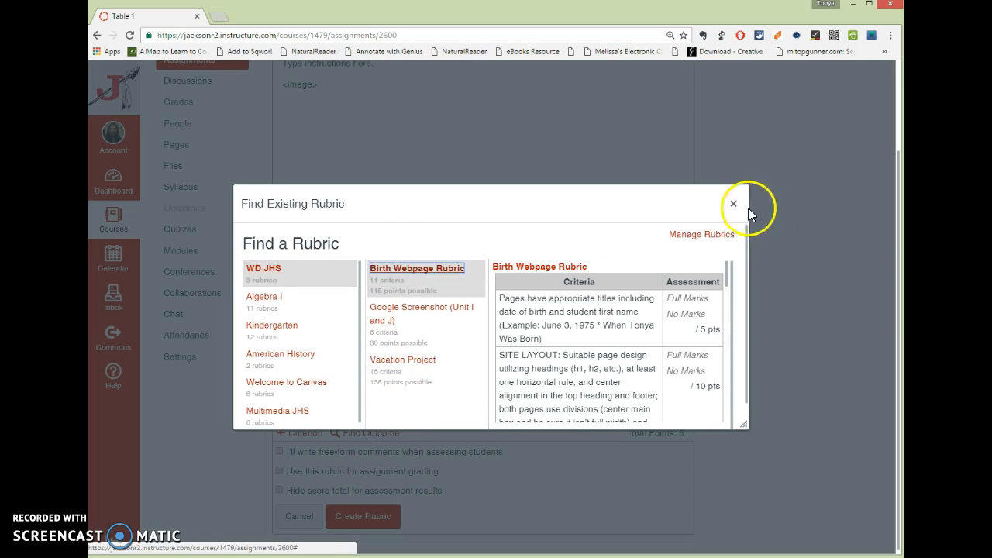
# Dismiss the rubric finder and describe the first criterion as 'Recreated with correct data'.
pyautogui.click(733, 203)
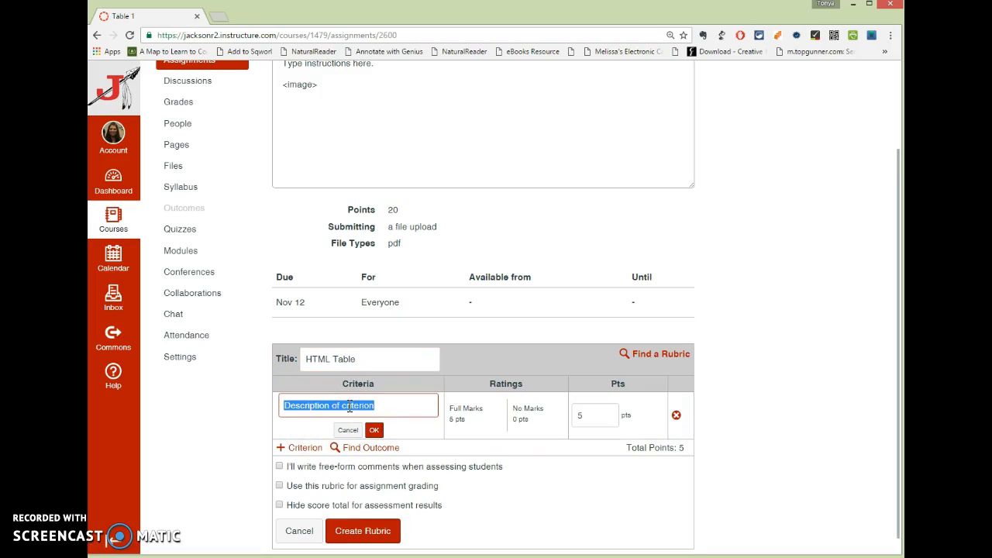
pyautogui.write('Recreated with')
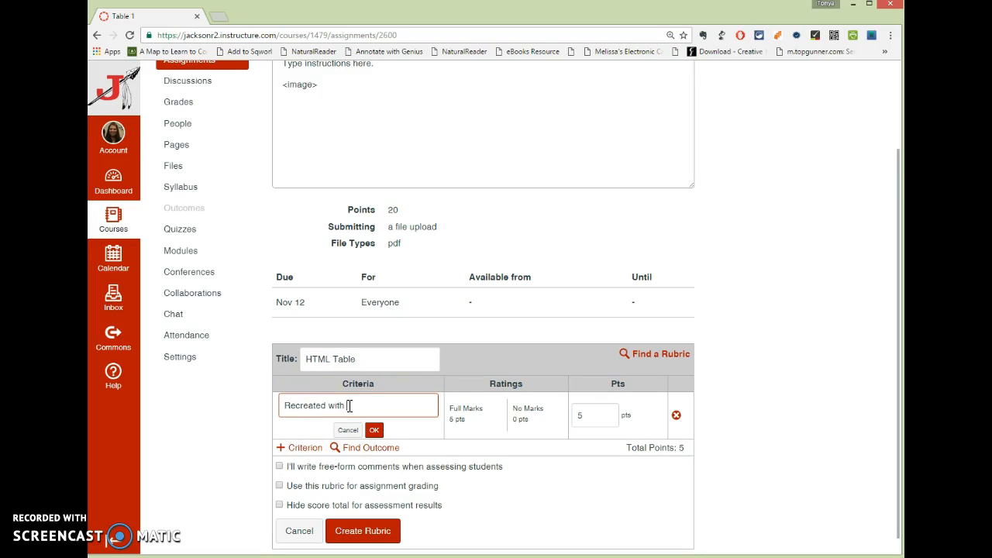
pyautogui.write('correct')
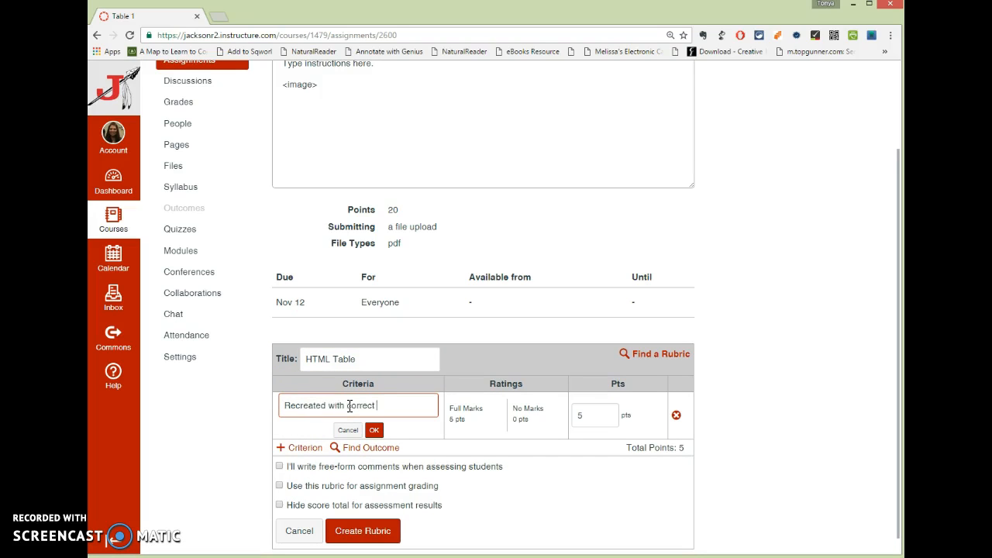
pyautogui.write('data')
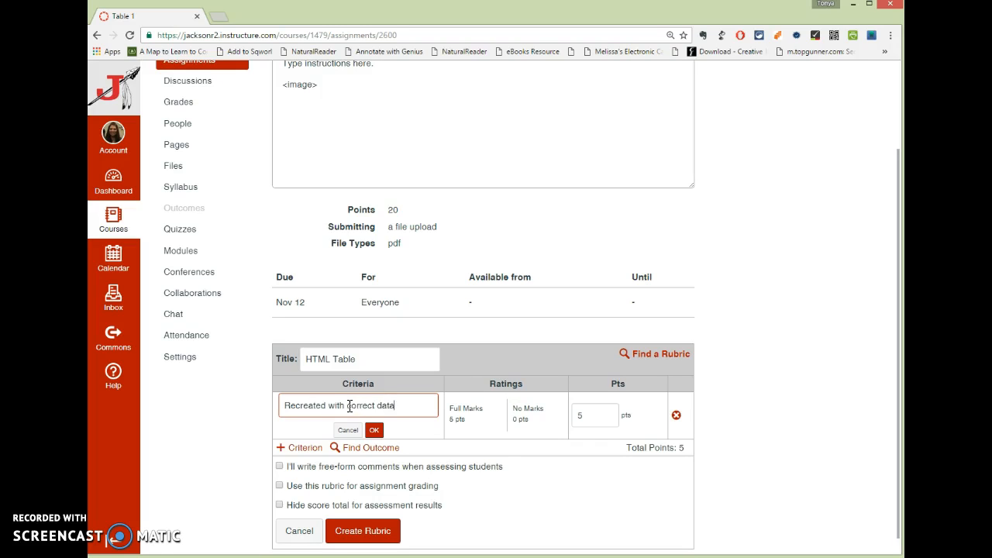
pyautogui.click(374, 429)
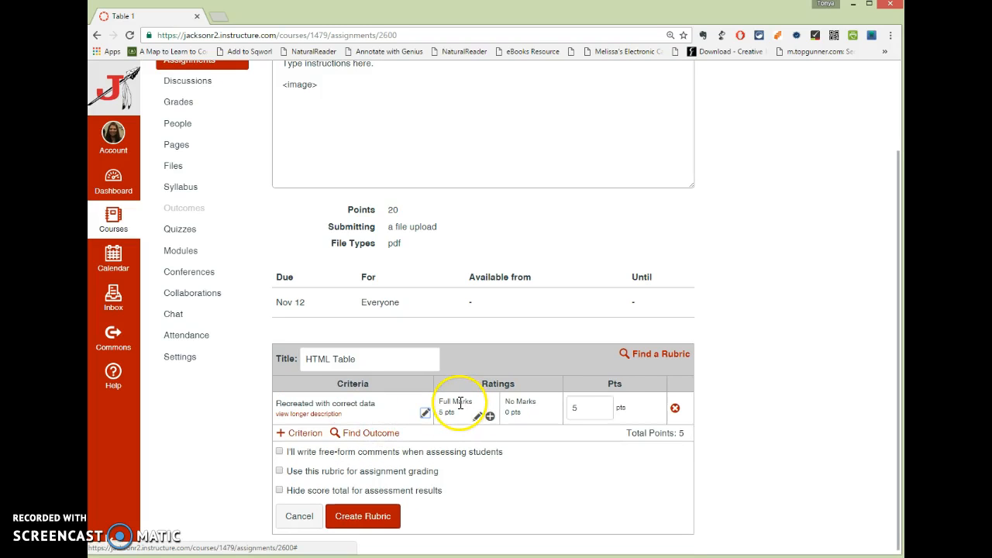
# Give the criterion ratings Totally correct 10, Pretty okay 5, and Not attempted 0.
pyautogui.click(478, 416)
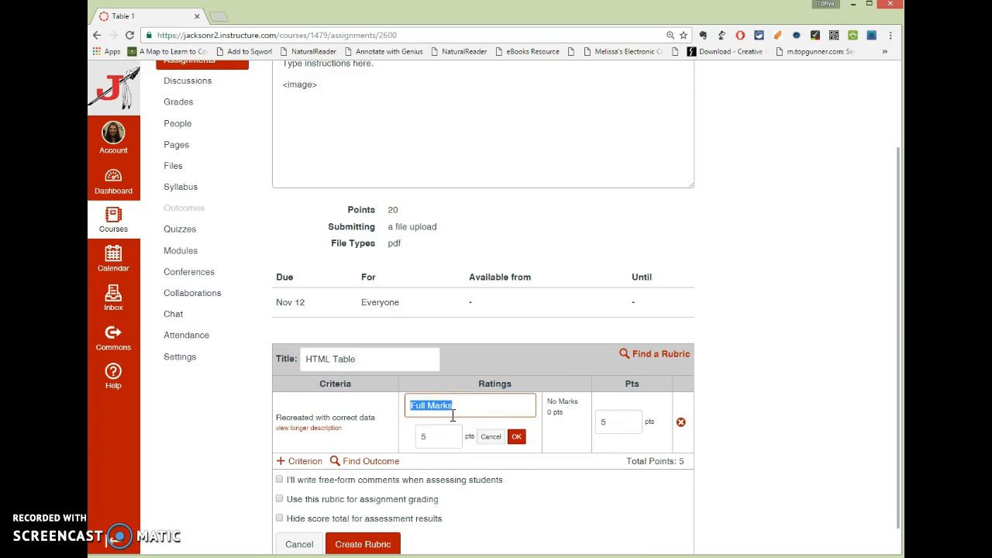
pyautogui.write('Totally correct!')
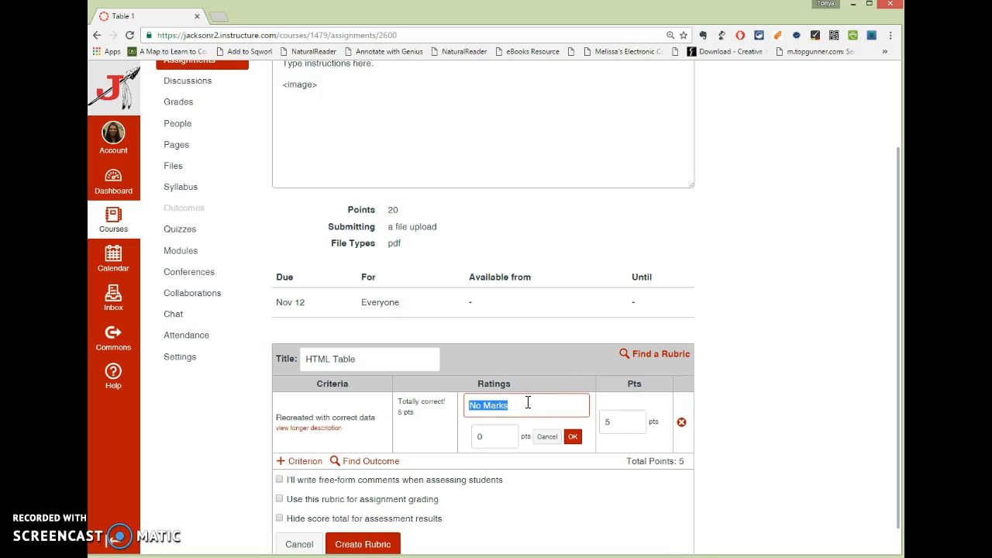
pyautogui.write('Not attempted')
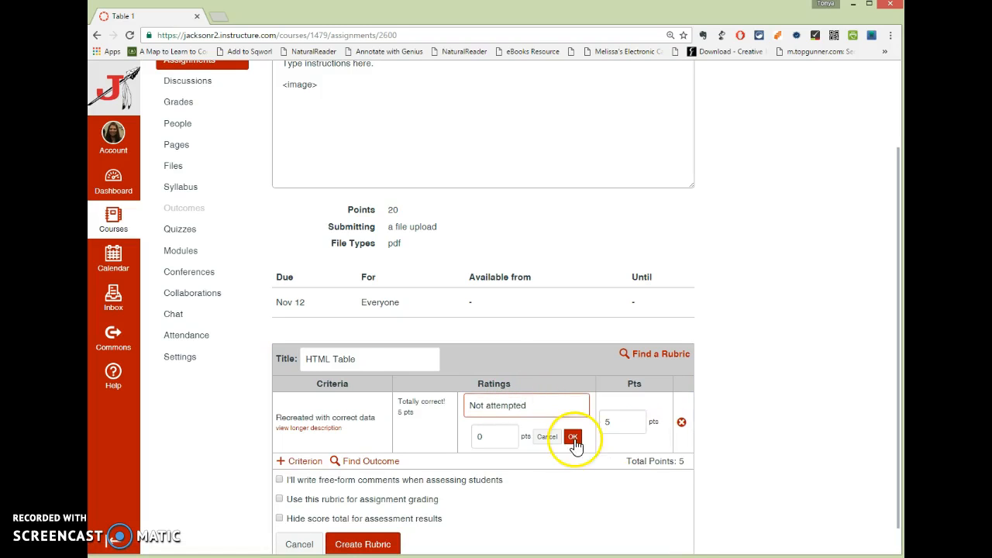
pyautogui.click(573, 435)
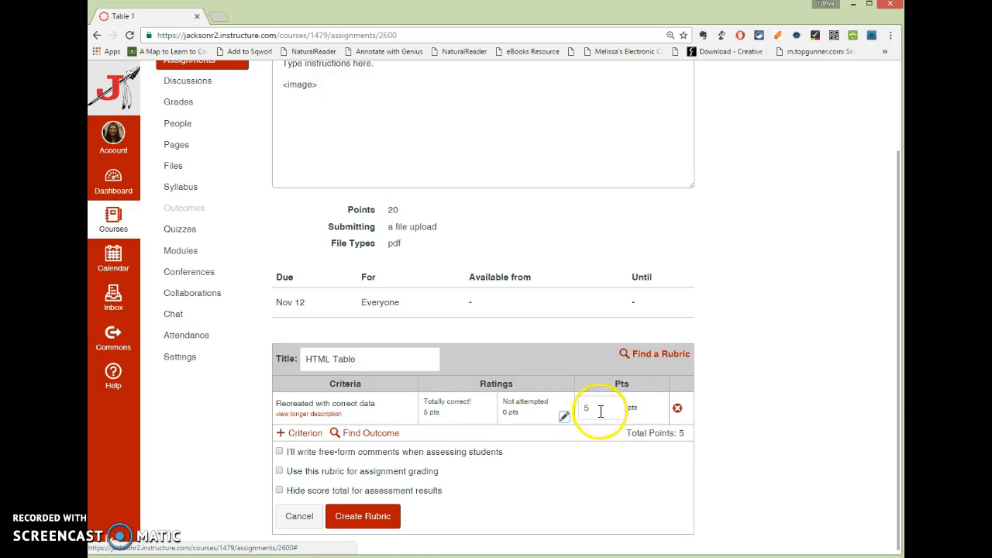
pyautogui.write('10')
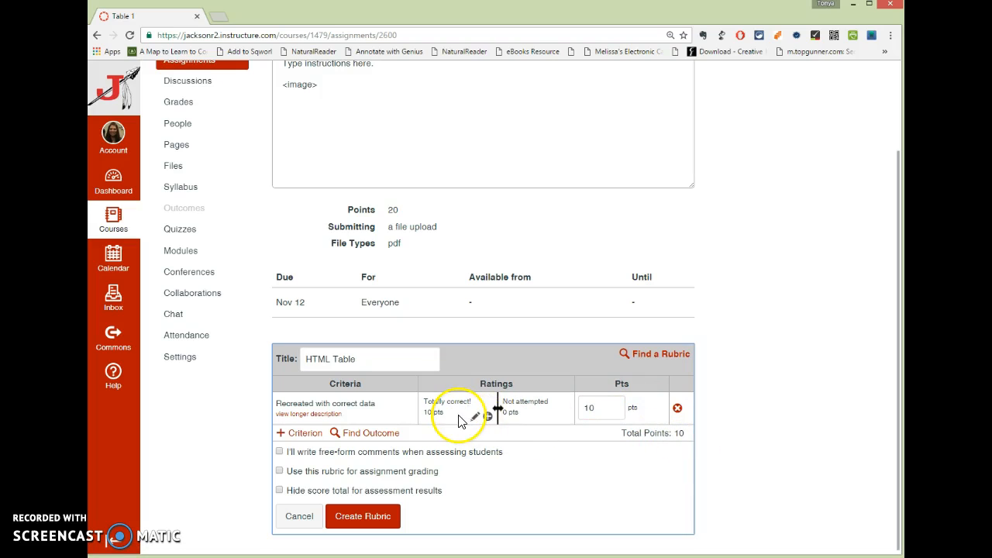
pyautogui.click(459, 416)
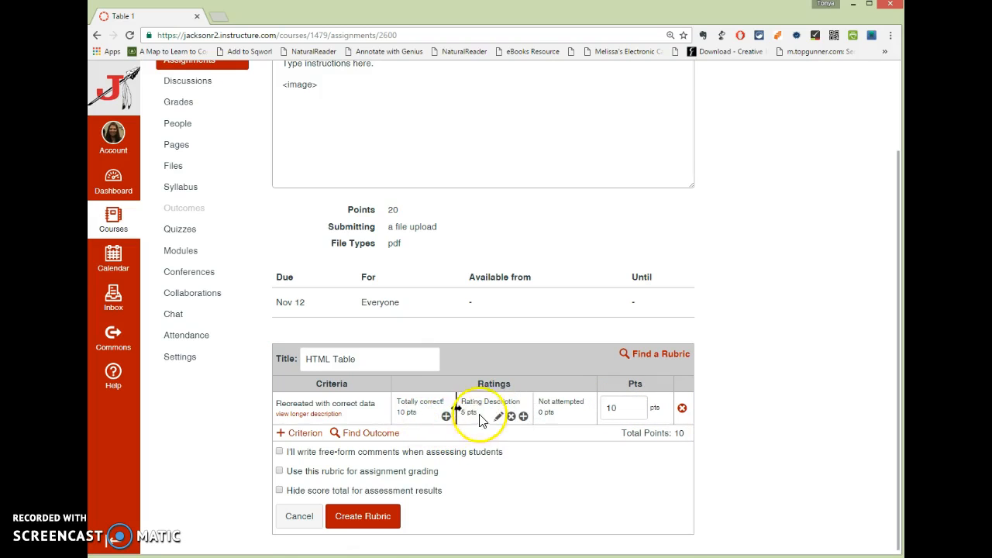
pyautogui.click(496, 417)
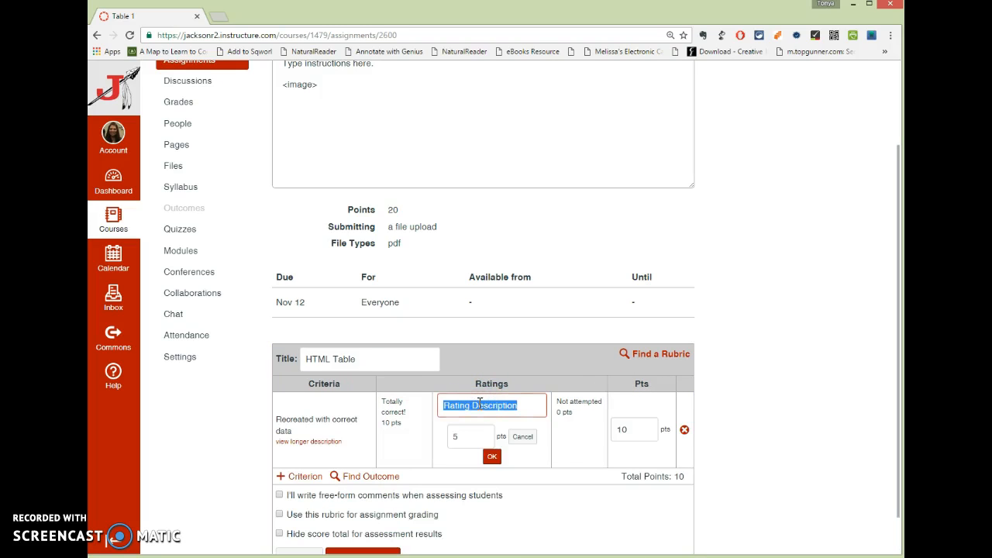
pyautogui.write('r')
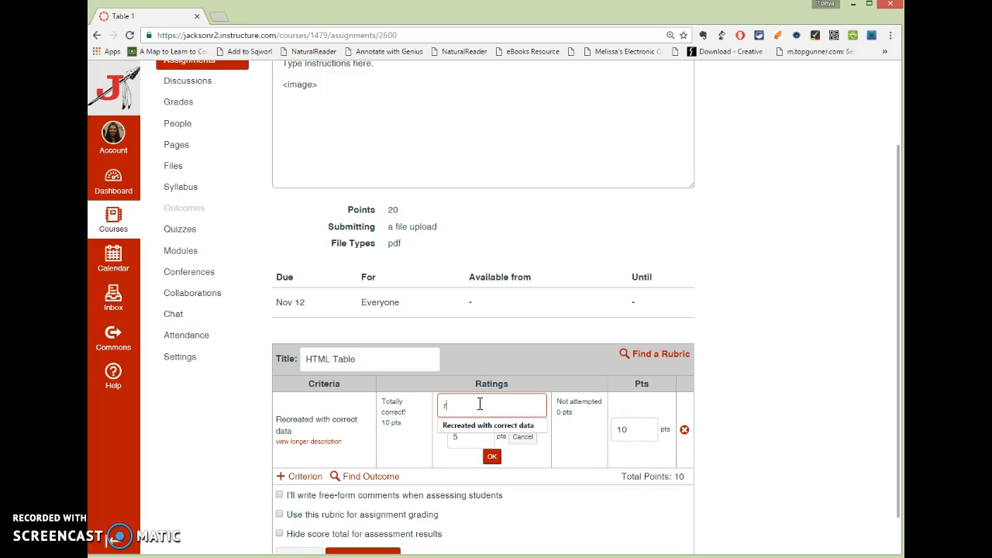
pyautogui.write('Pretty okay')
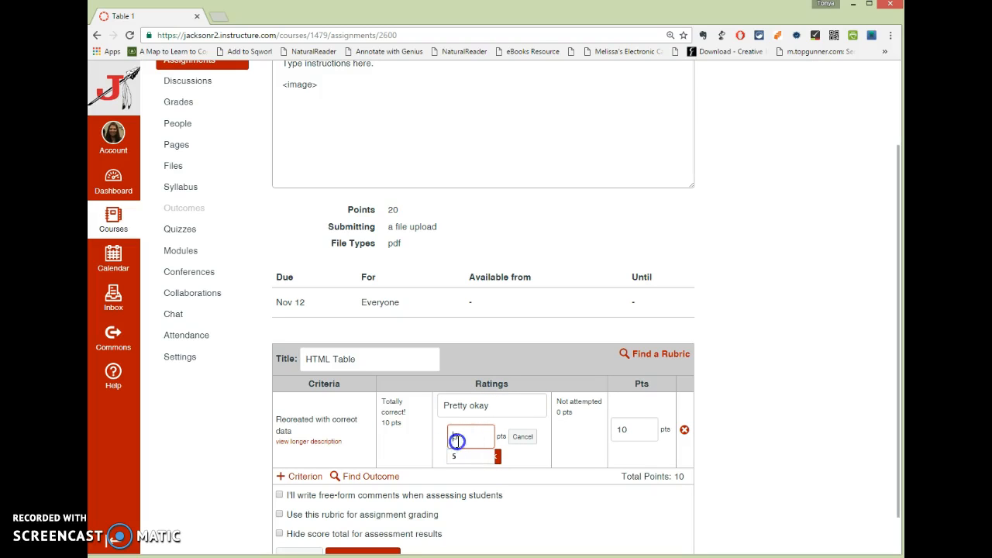
pyautogui.write('5')
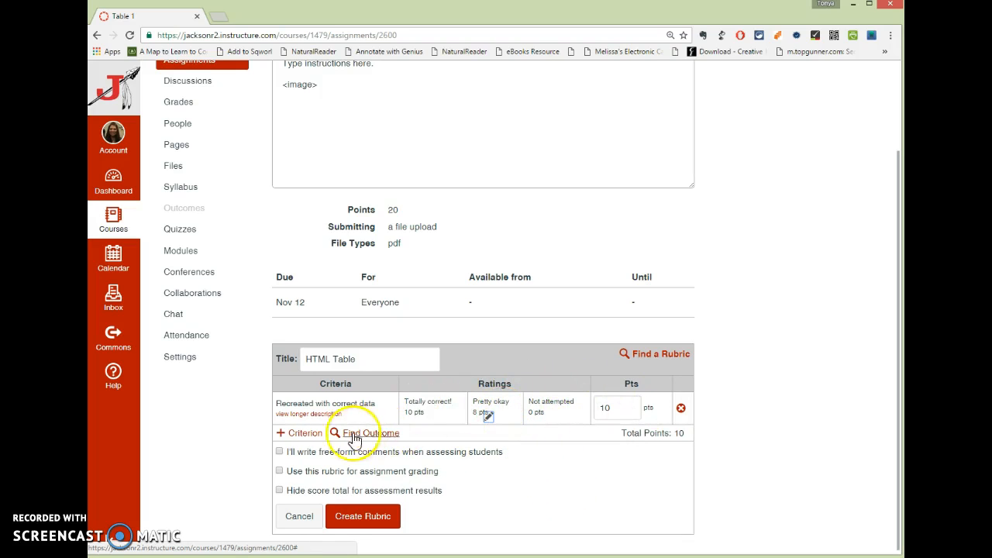
# Add 5-point criteria 'Correct styling (borders, shading, fonts)' and 'Proper spelling', totalling 20.
pyautogui.click(298, 433)
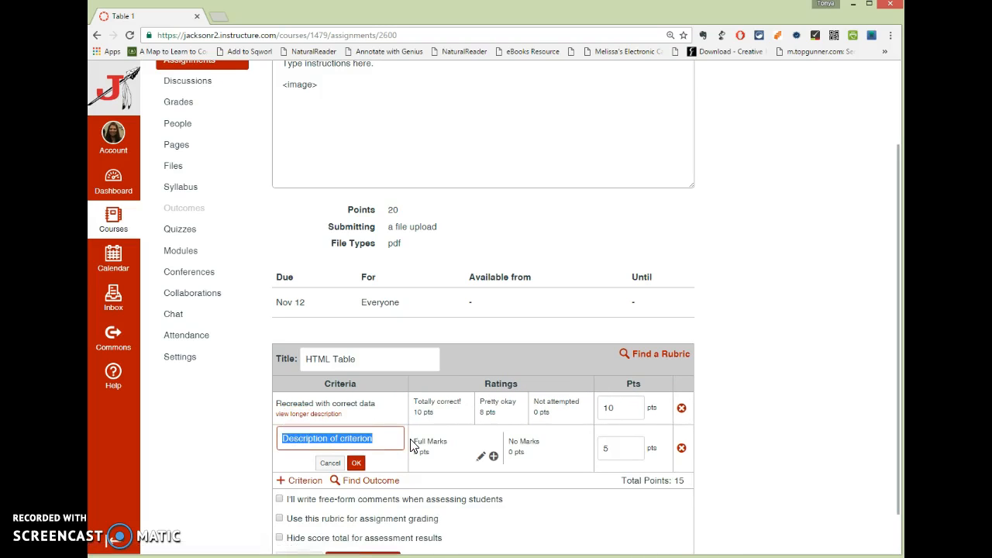
pyautogui.write('Corred')
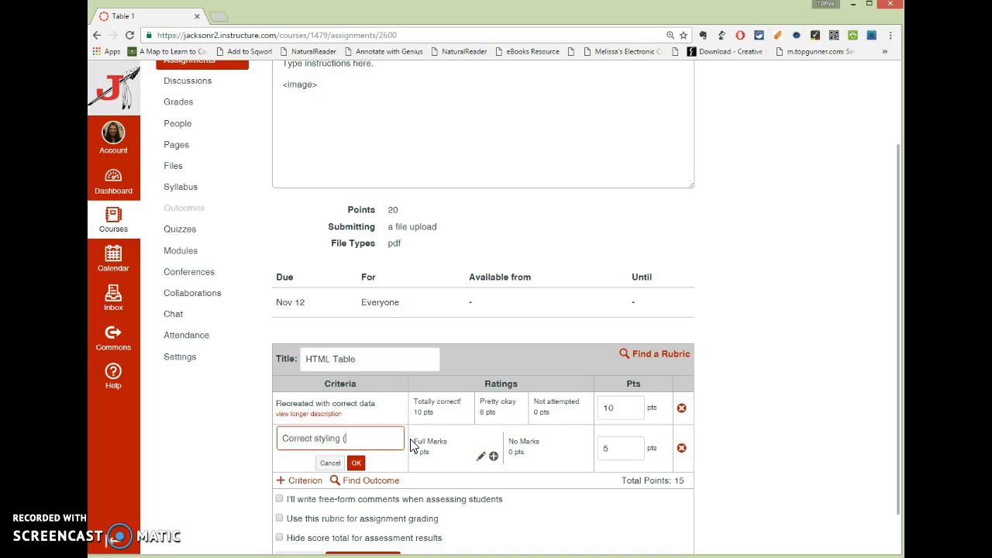
pyautogui.write('borders, shading, fonts)')
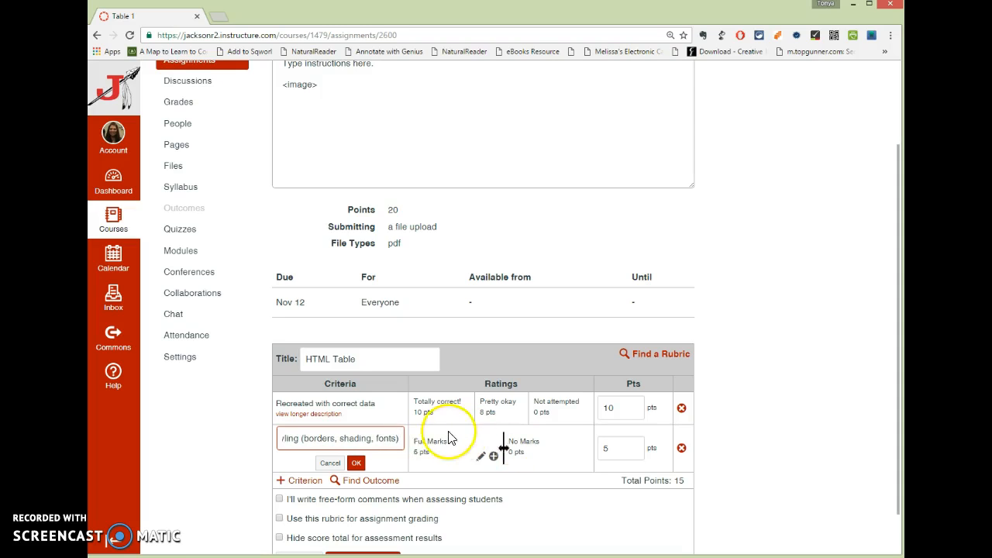
pyautogui.click(356, 463)
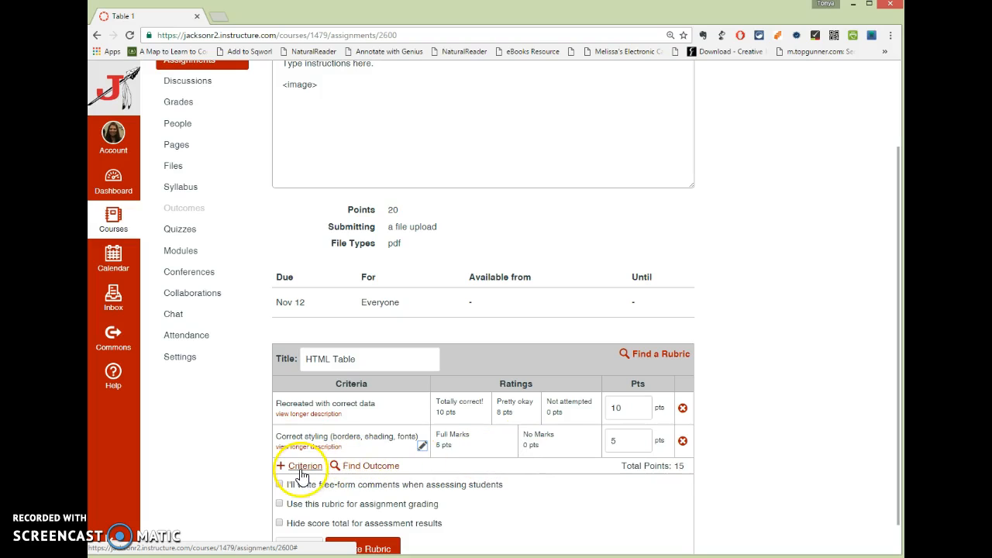
pyautogui.click(298, 465)
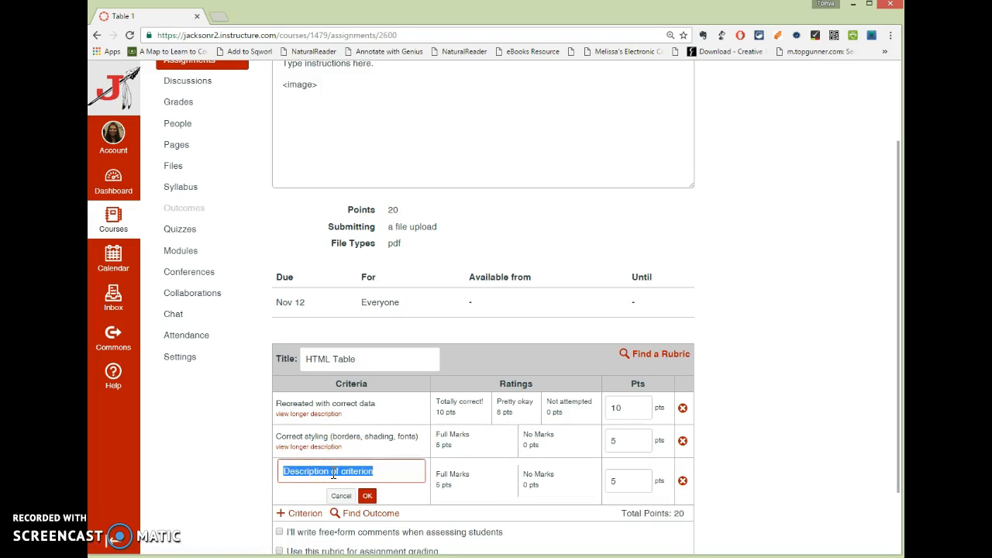
pyautogui.write('Proper spelling')
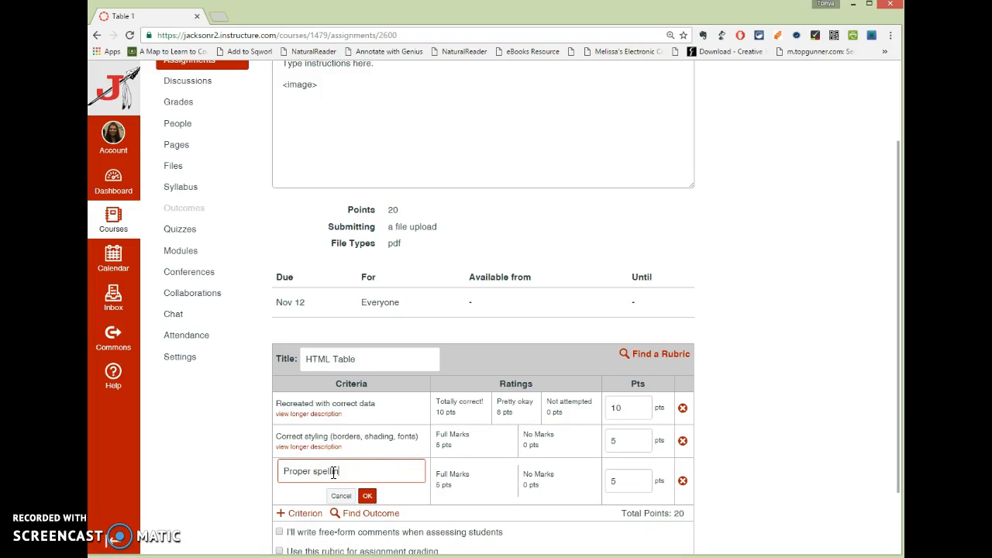
pyautogui.click(367, 495)
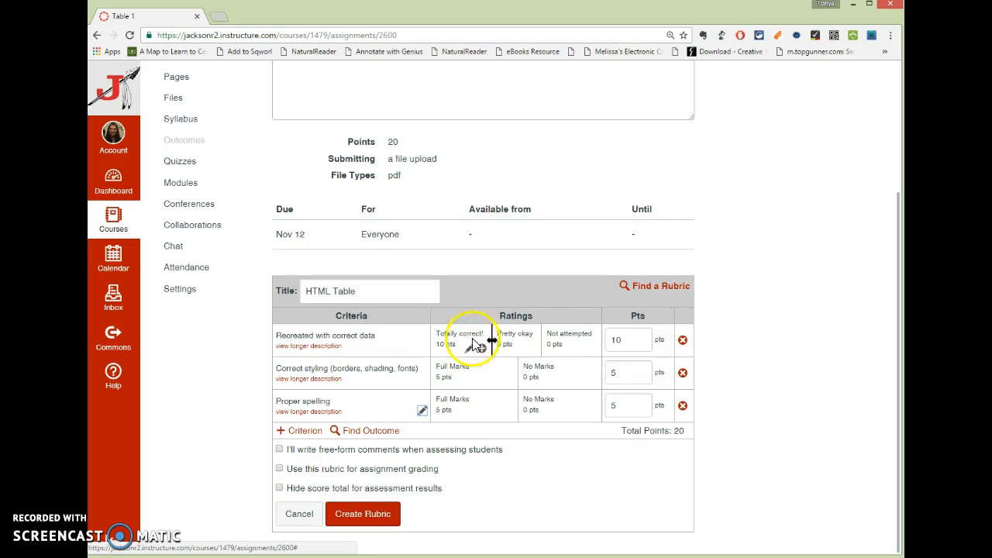
pyautogui.click(278, 449)
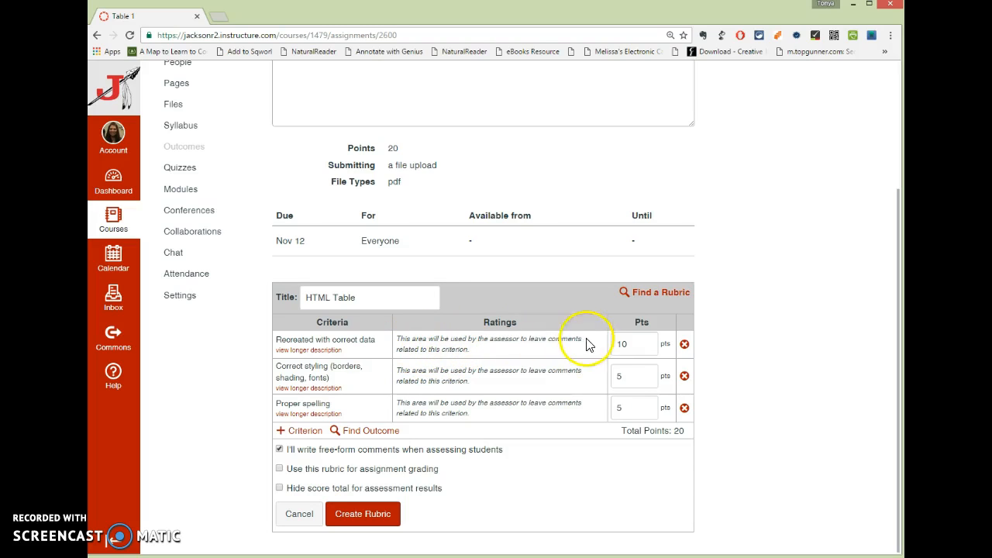
pyautogui.moveTo(657, 401)
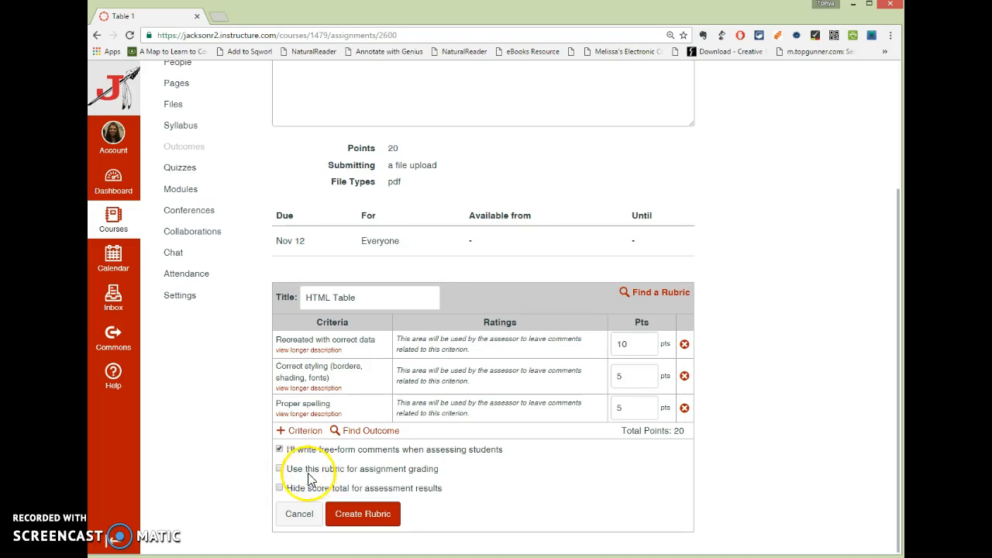
pyautogui.click(279, 469)
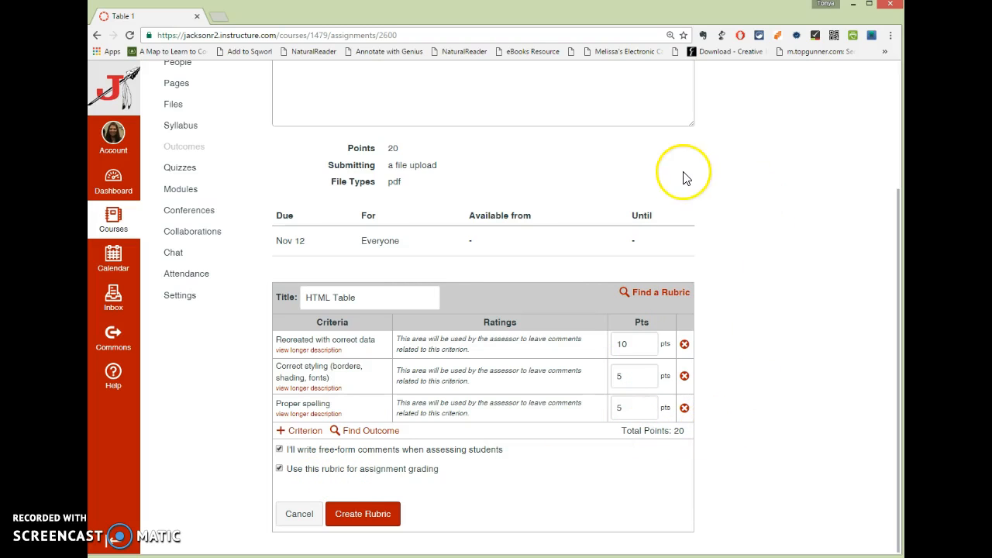
pyautogui.click(279, 468)
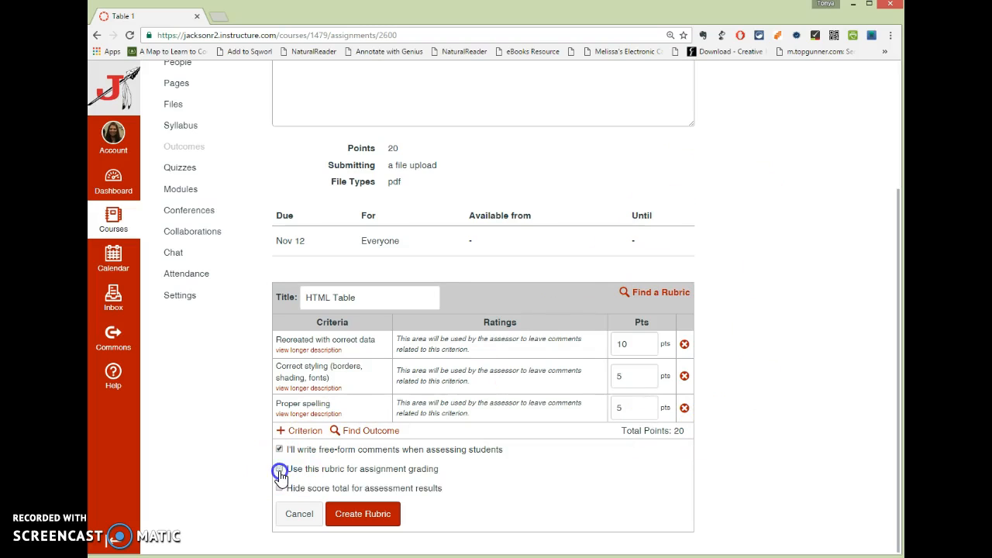
pyautogui.click(279, 468)
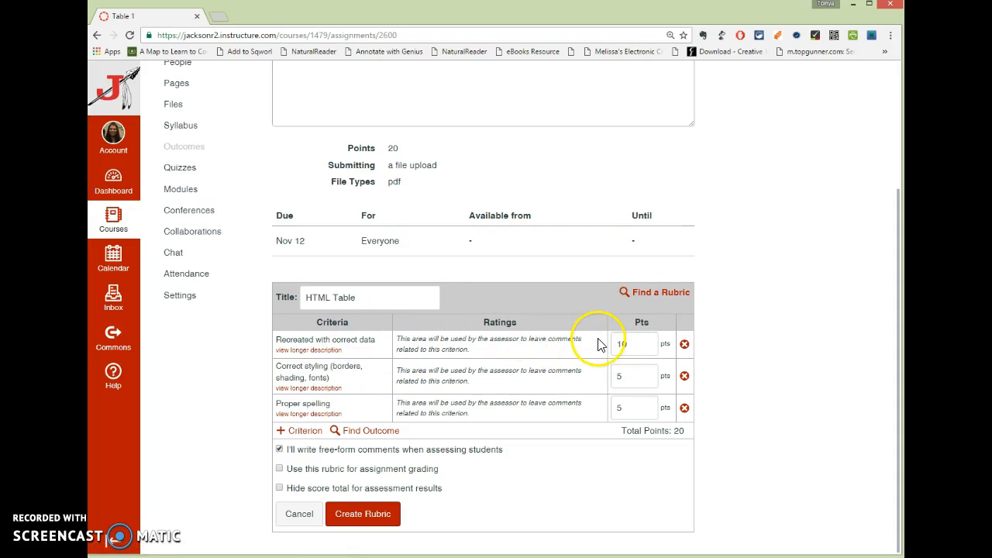
pyautogui.moveTo(395, 368)
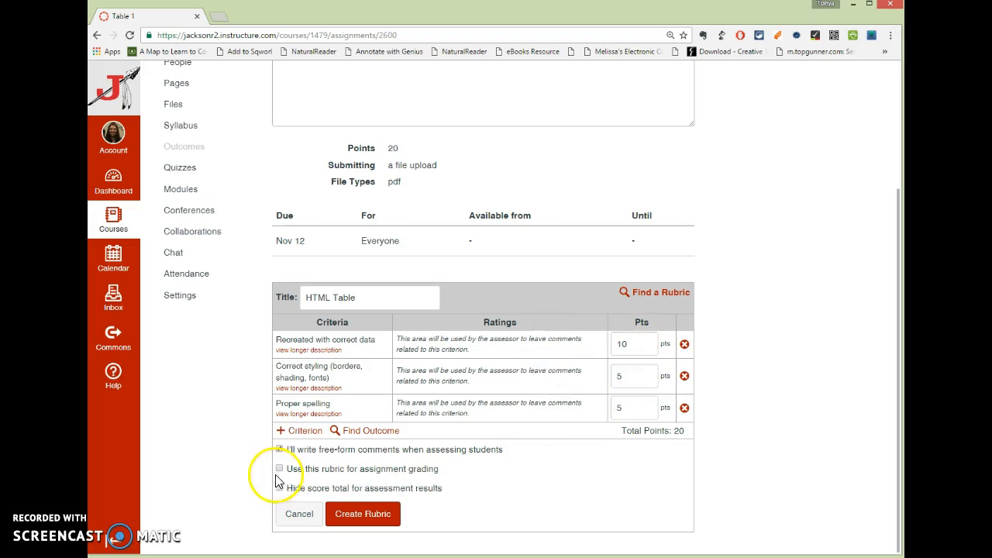
pyautogui.click(279, 449)
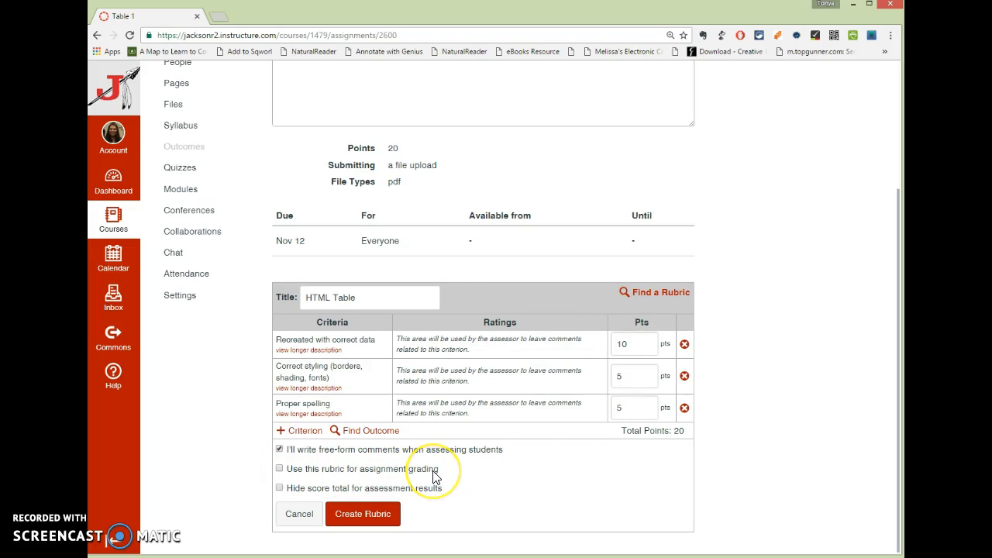
pyautogui.moveTo(680, 184)
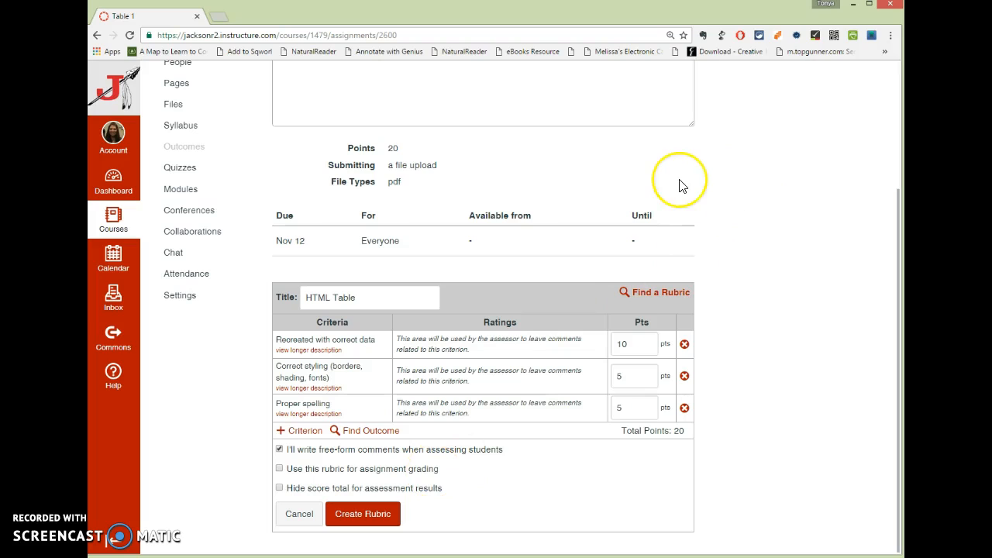
pyautogui.moveTo(674, 190)
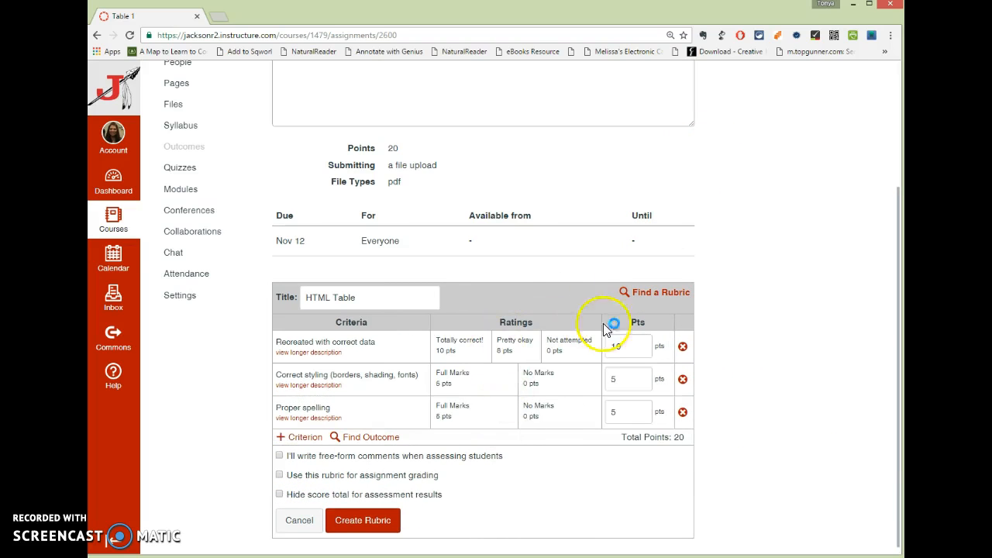
# Create the HTML Table rubric for assignment grading and publish Table 1.
pyautogui.click(278, 475)
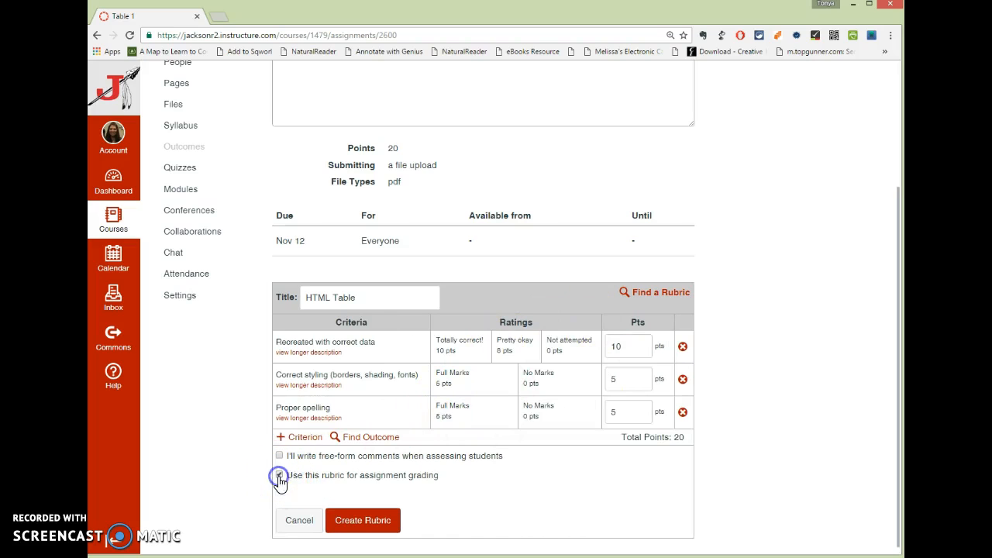
pyautogui.click(279, 475)
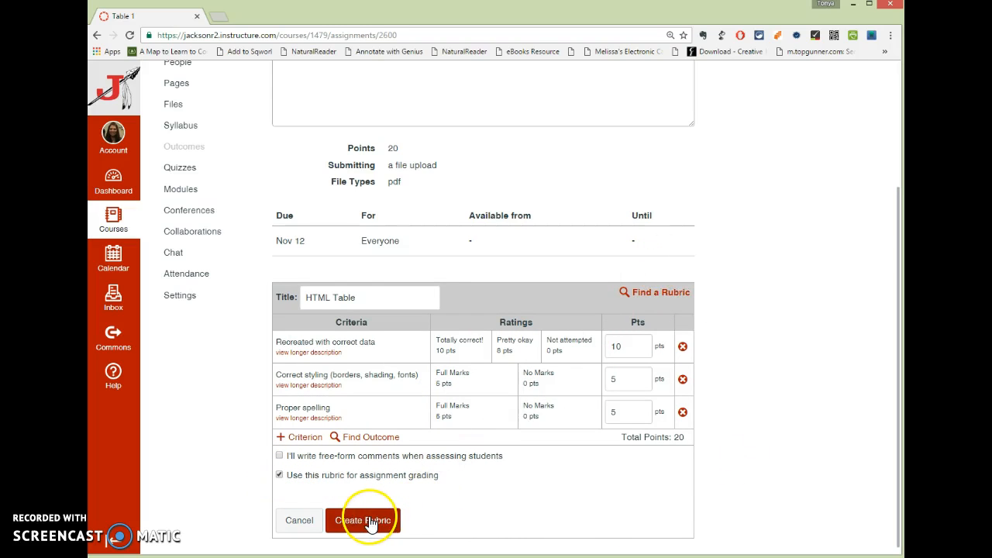
pyautogui.click(362, 520)
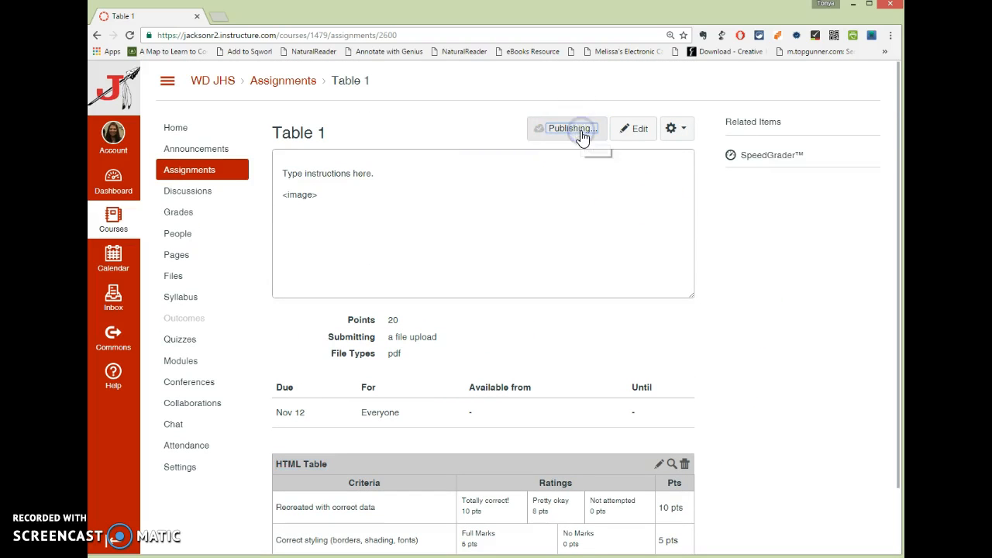
pyautogui.click(570, 127)
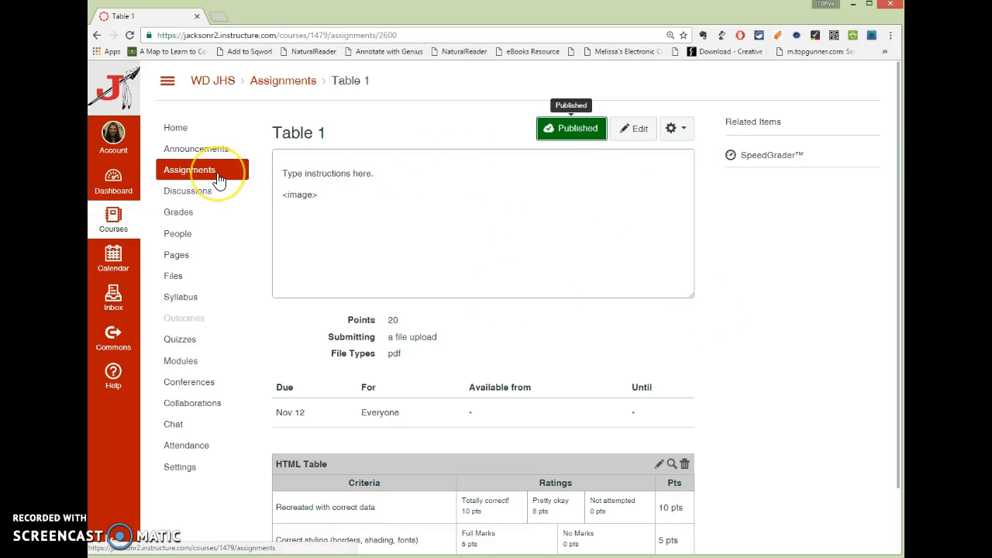
pyautogui.moveTo(778, 182)
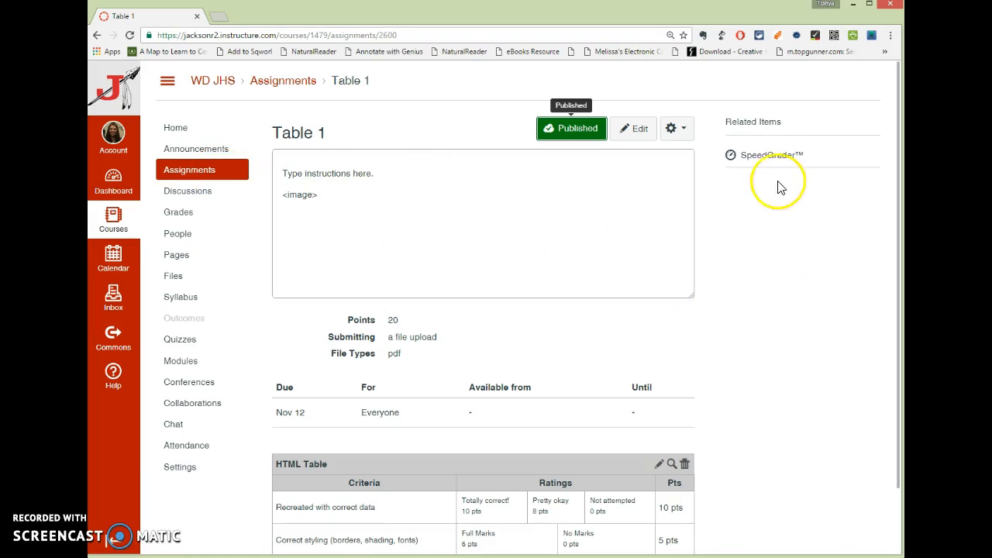
# Open Table 1 in SpeedGrader and show Test Student's HTML Table rubric.
pyautogui.click(770, 154)
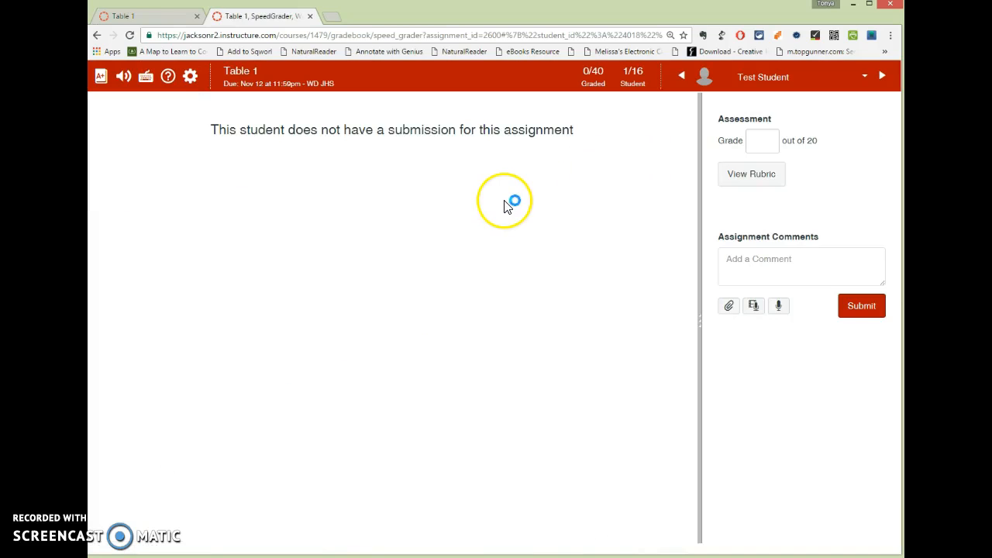
pyautogui.moveTo(519, 208)
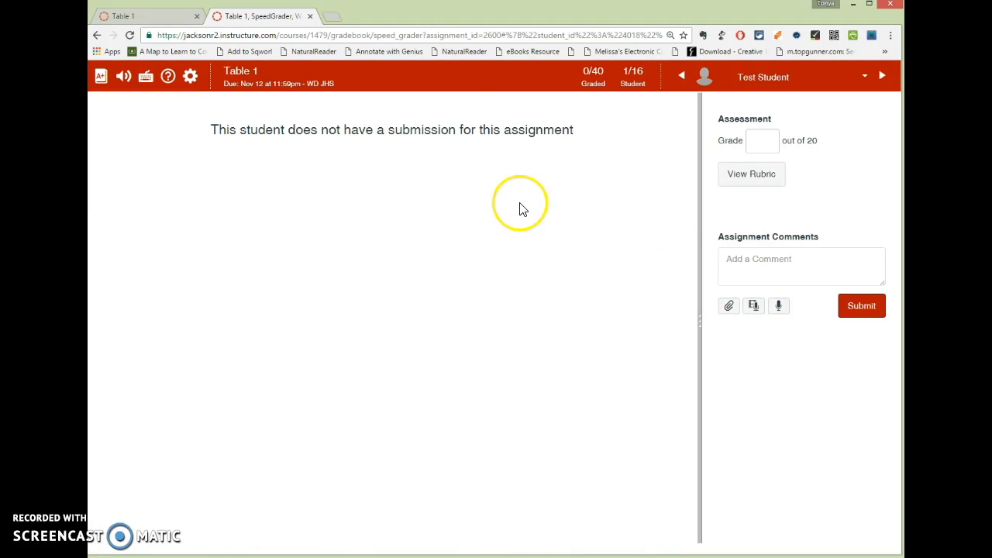
pyautogui.moveTo(288, 130)
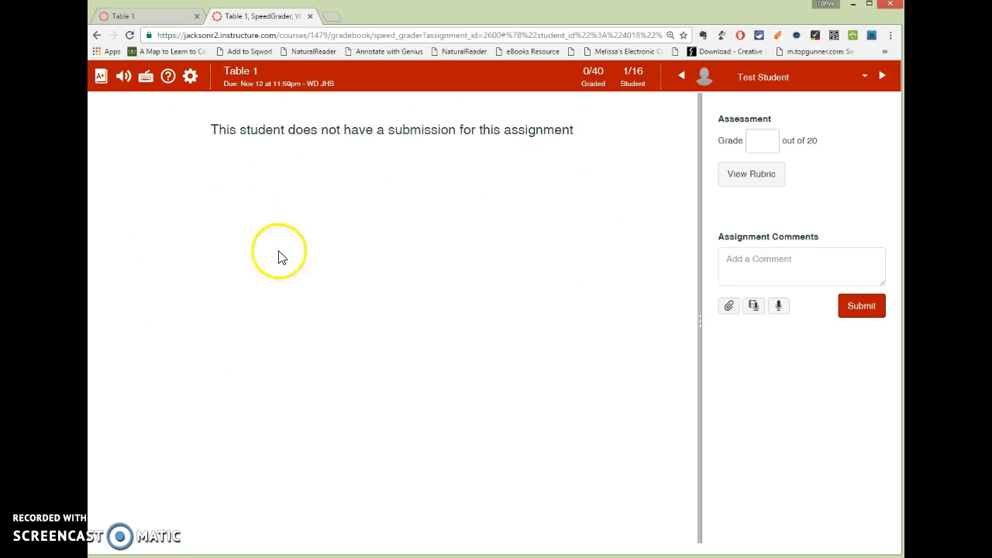
pyautogui.moveTo(423, 194)
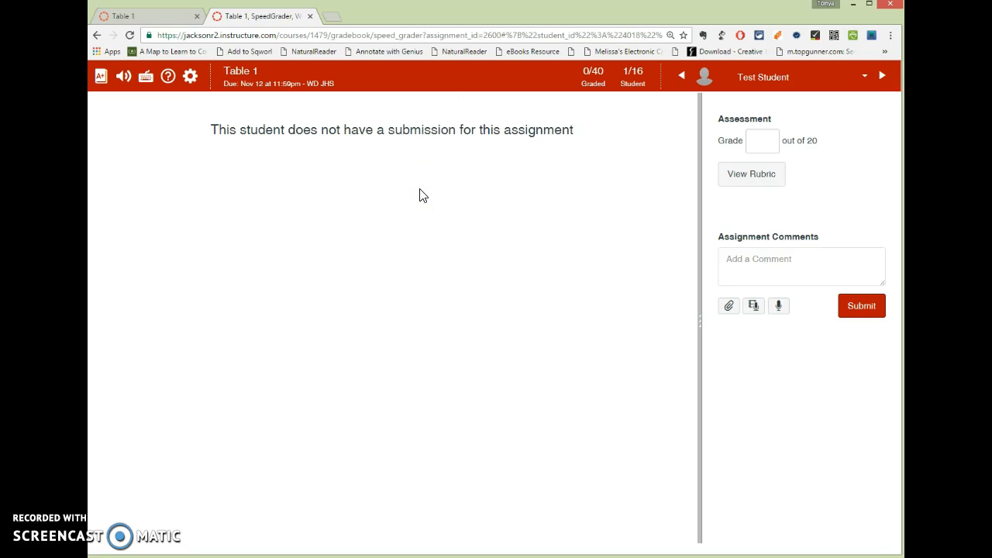
pyautogui.click(751, 173)
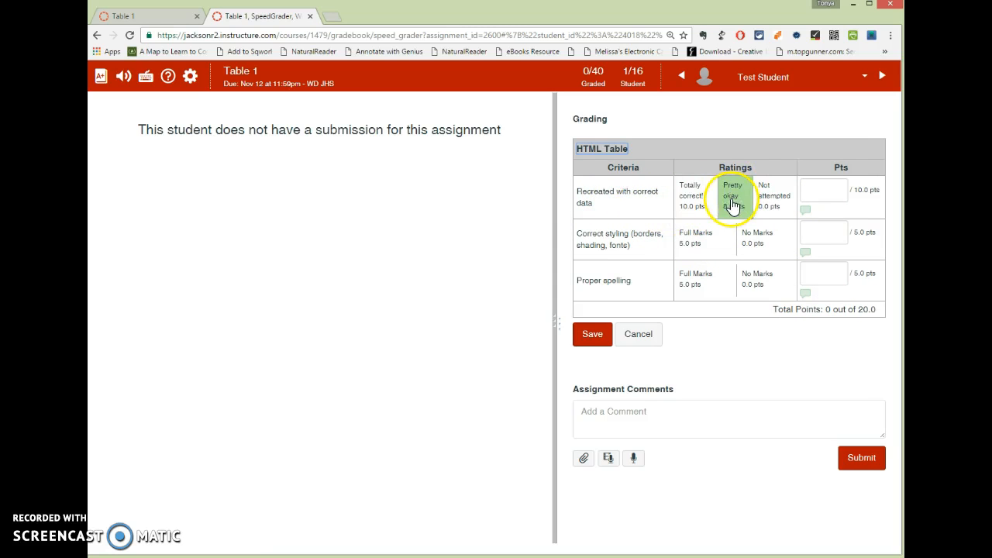
# Rate the first criterion Pretty okay (8) with the comment 'The thing is'.
pyautogui.click(732, 195)
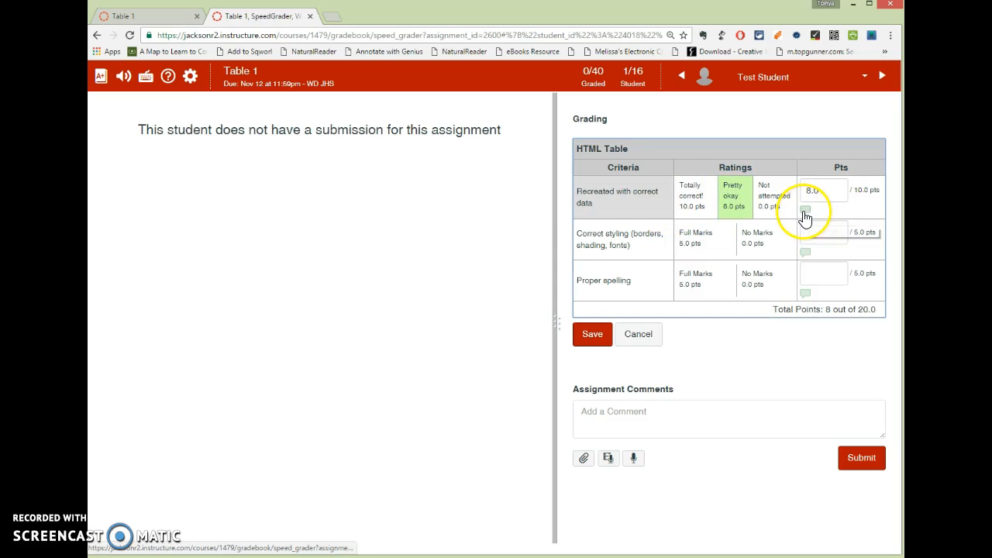
pyautogui.click(804, 211)
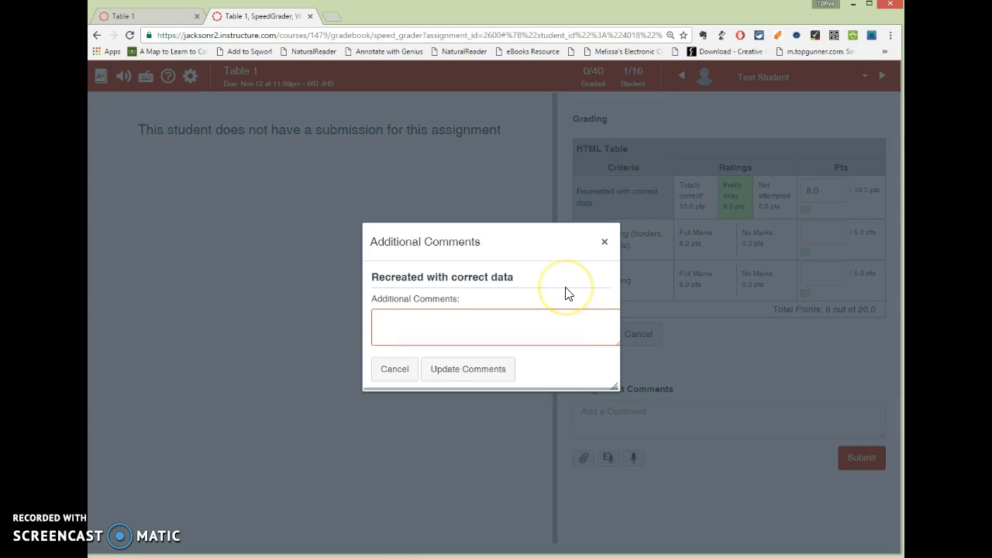
pyautogui.write('The thing is')
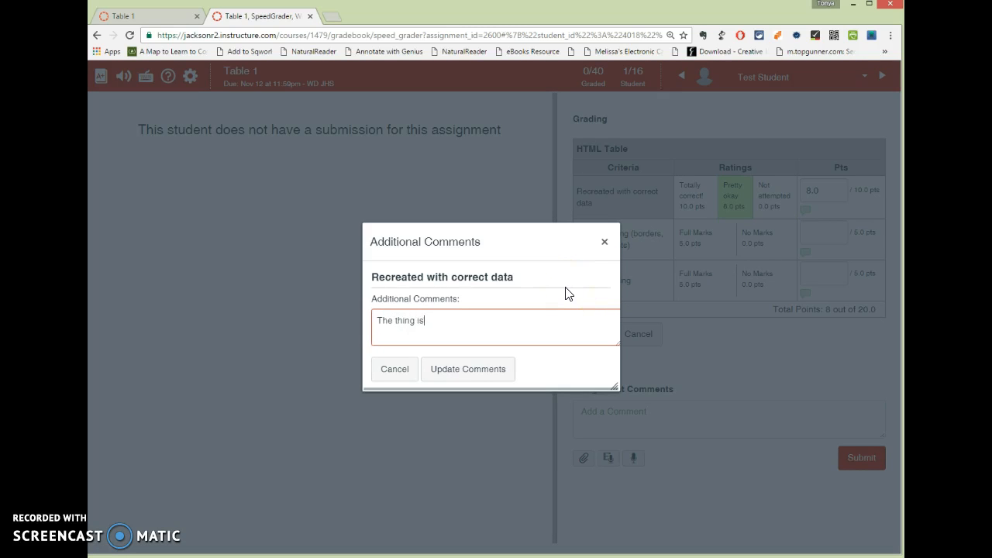
pyautogui.click(467, 369)
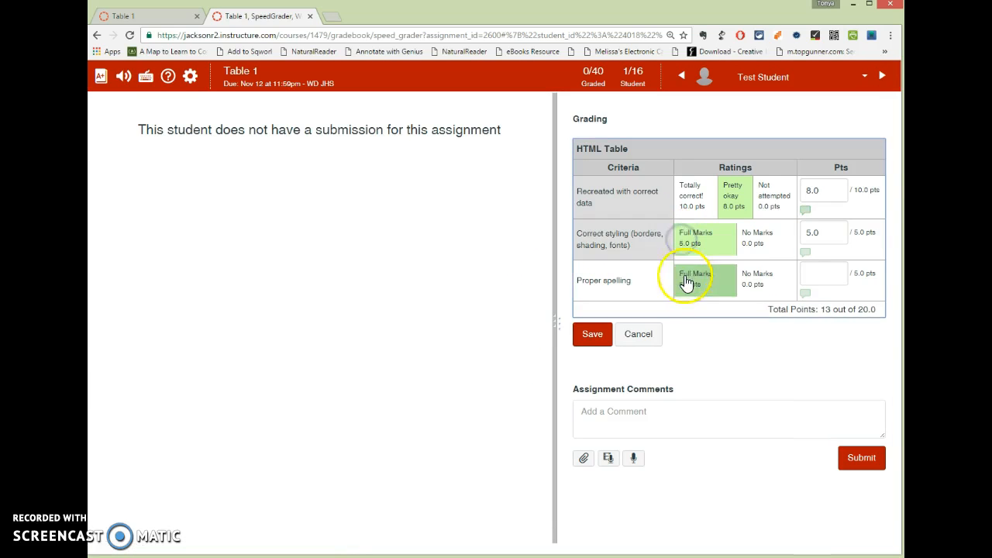
# Give Proper spelling full marks (5) and lower styling to 4 with a comment.
pyautogui.click(694, 280)
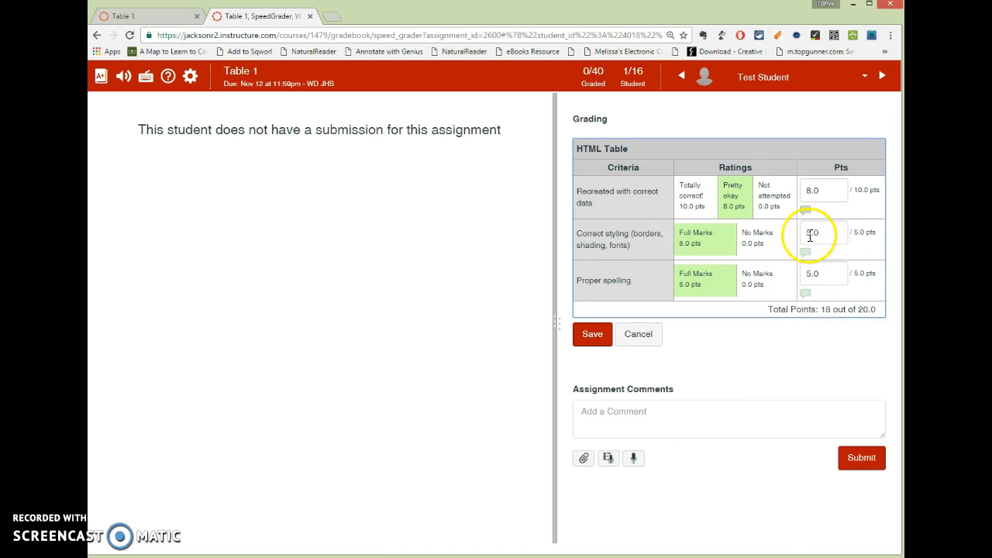
pyautogui.click(822, 234)
pyautogui.write('Wrong shade of re')
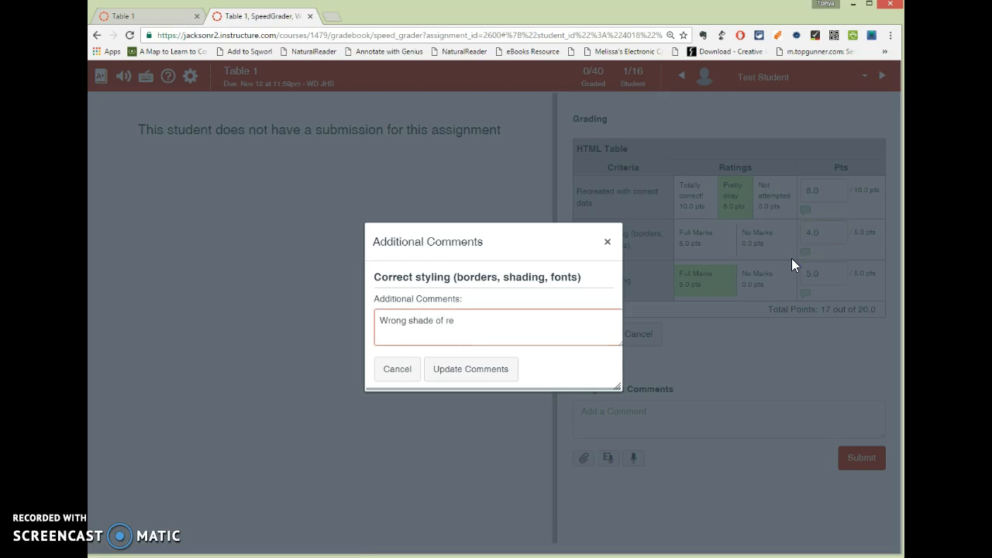
pyautogui.click(470, 368)
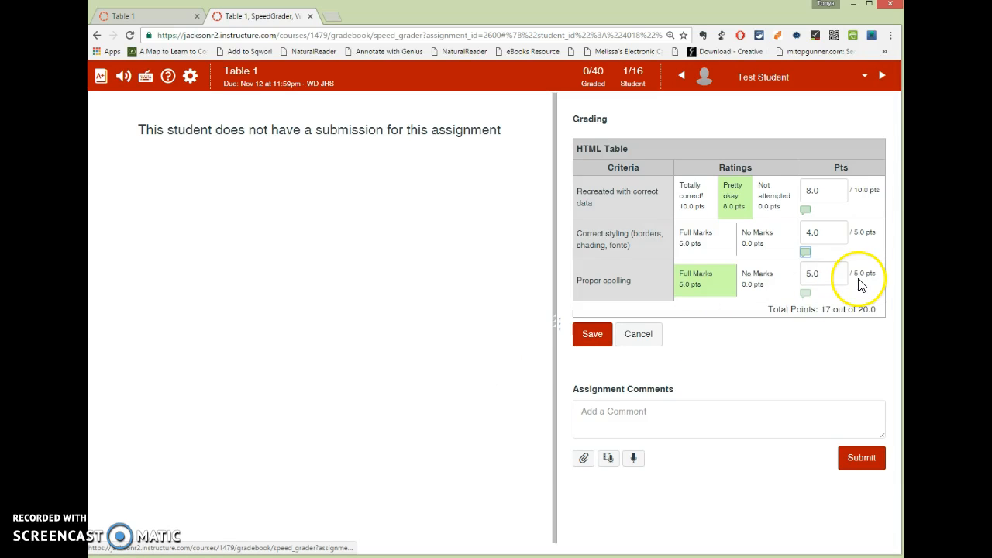
pyautogui.click(592, 334)
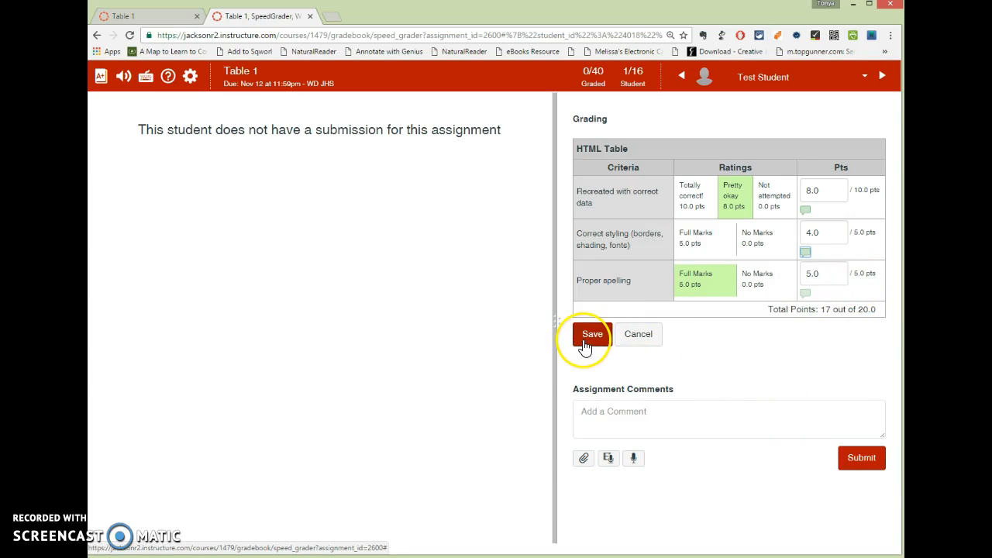
# Save the rubric assessment, recording the 17/20 grade for Test Student.
pyautogui.click(592, 334)
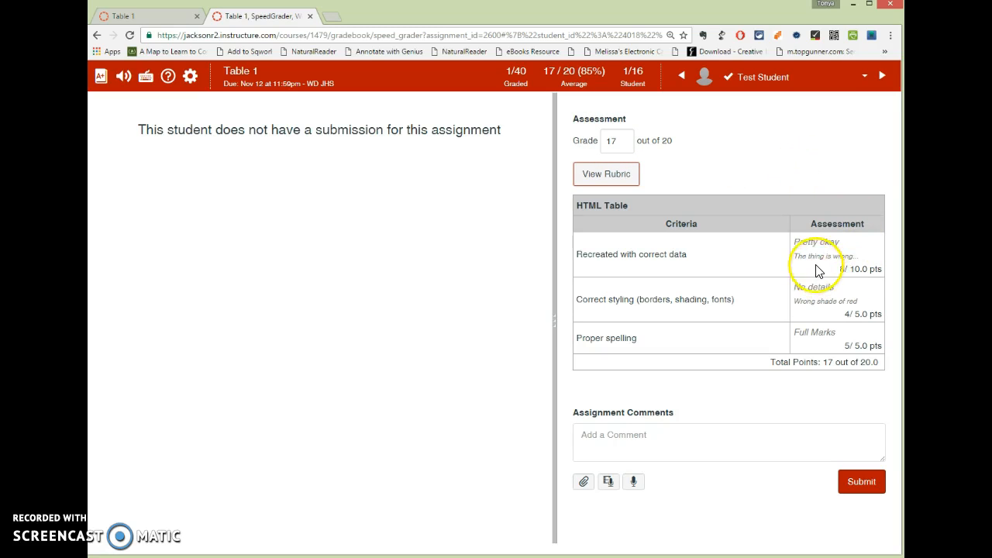
pyautogui.moveTo(817, 309)
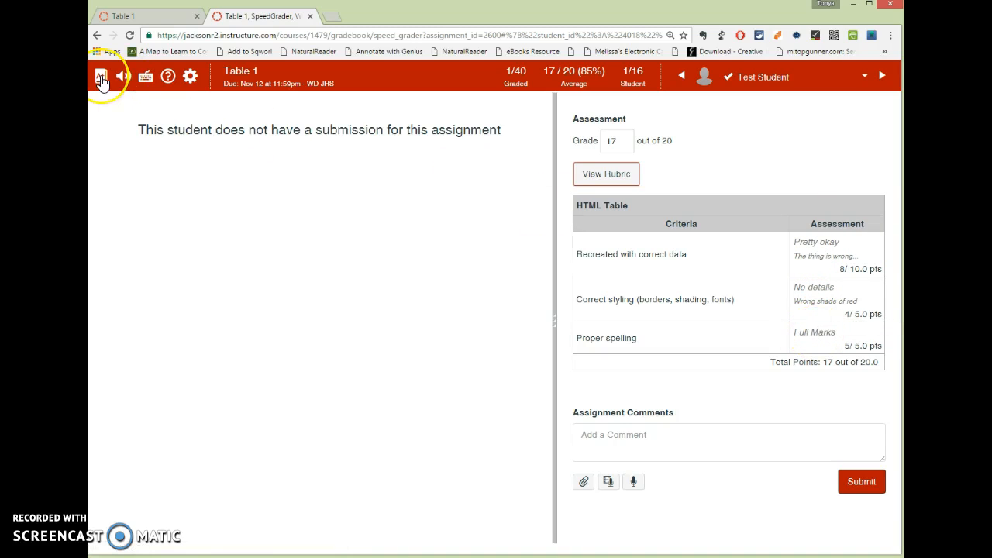
pyautogui.moveTo(101, 76)
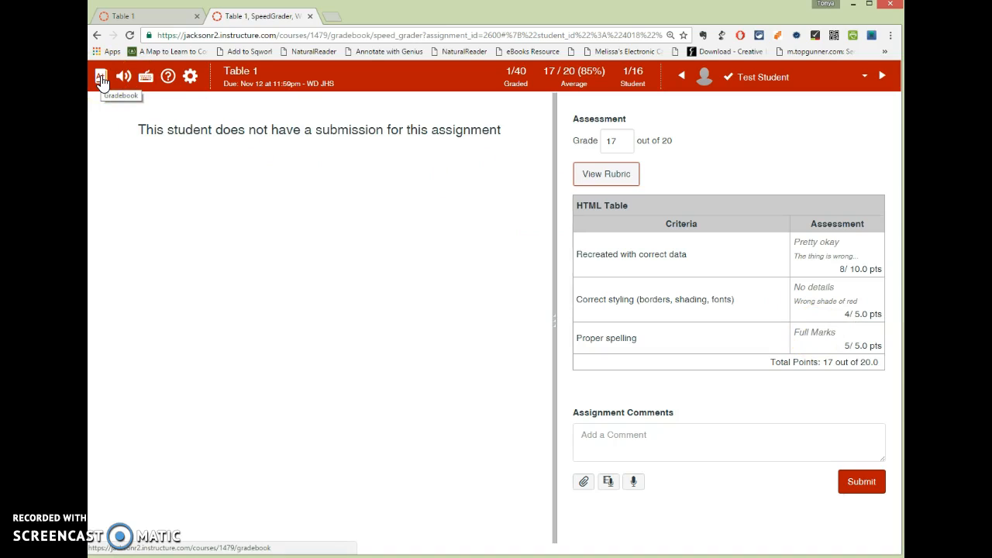